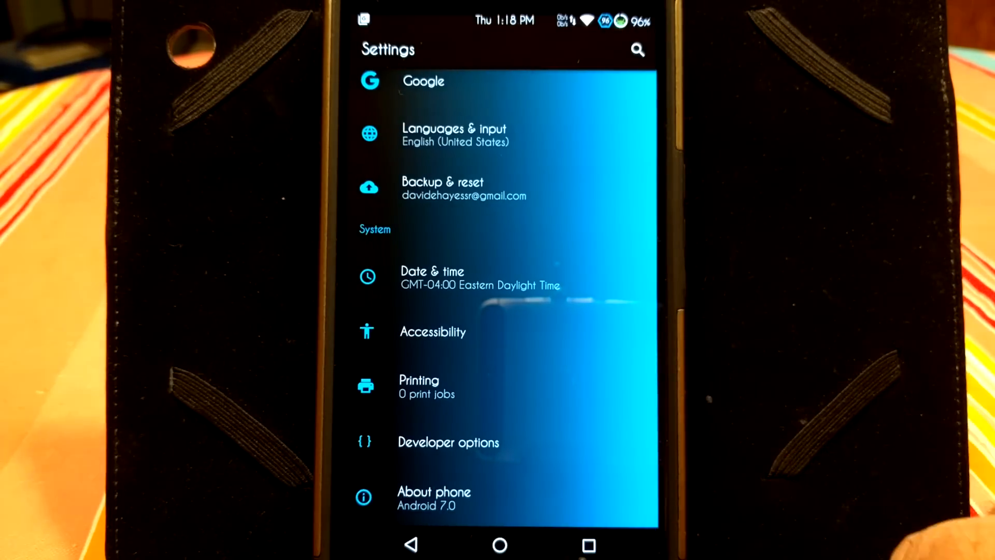
- View About phone status details, dismissing the 'Google App has stopped' notice
left_click(434, 498)
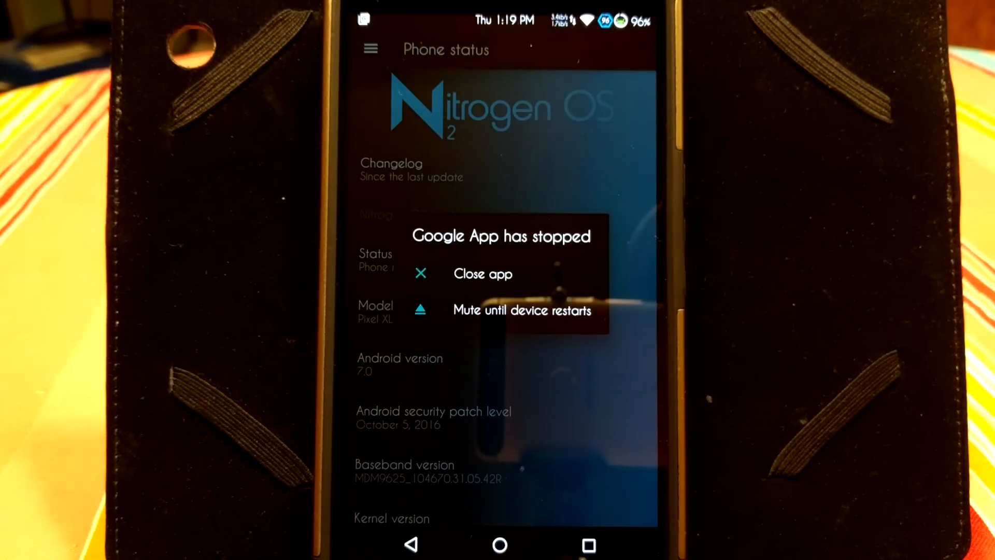
left_click(483, 273)
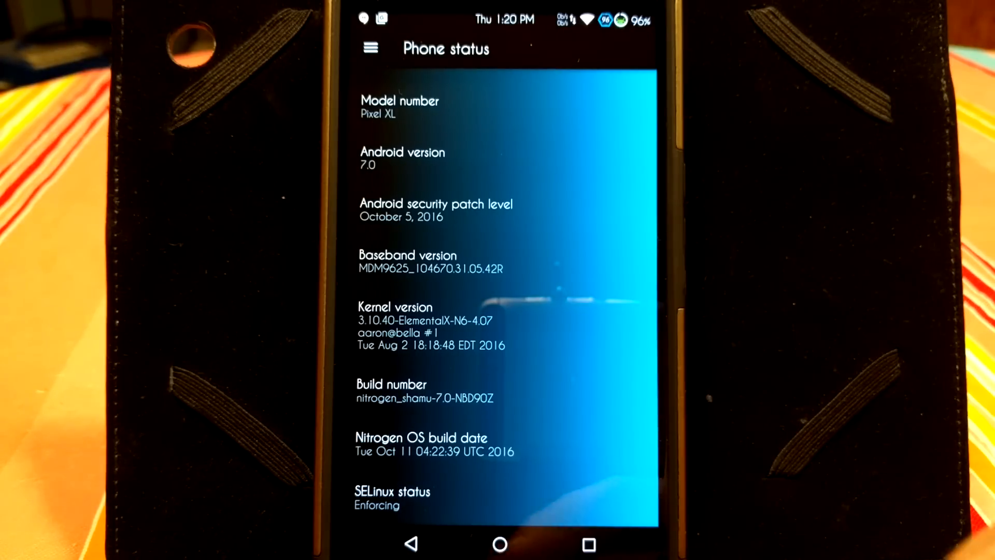
- Go back to the Settings list and scroll to the Nitrogen OS options section
left_click(410, 543)
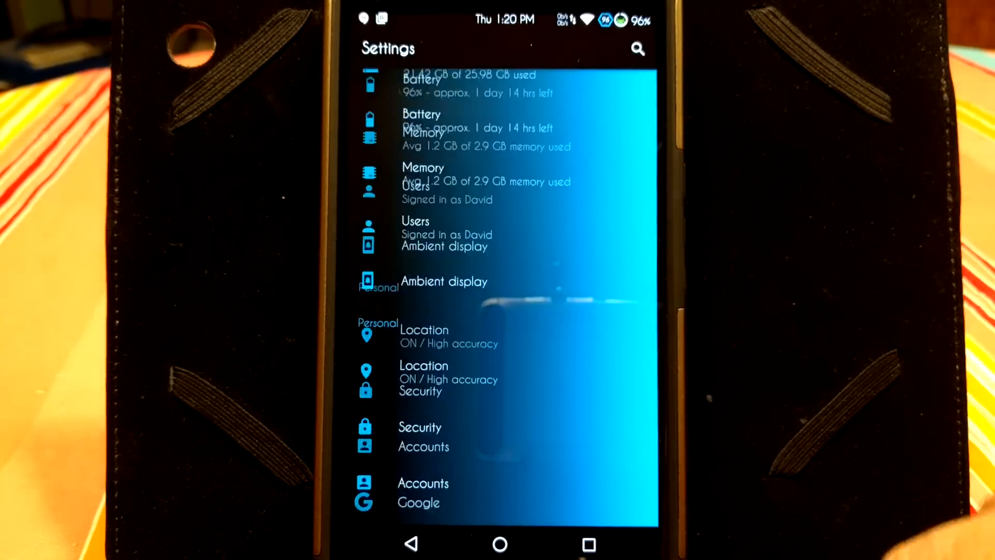
scroll("down", 3)
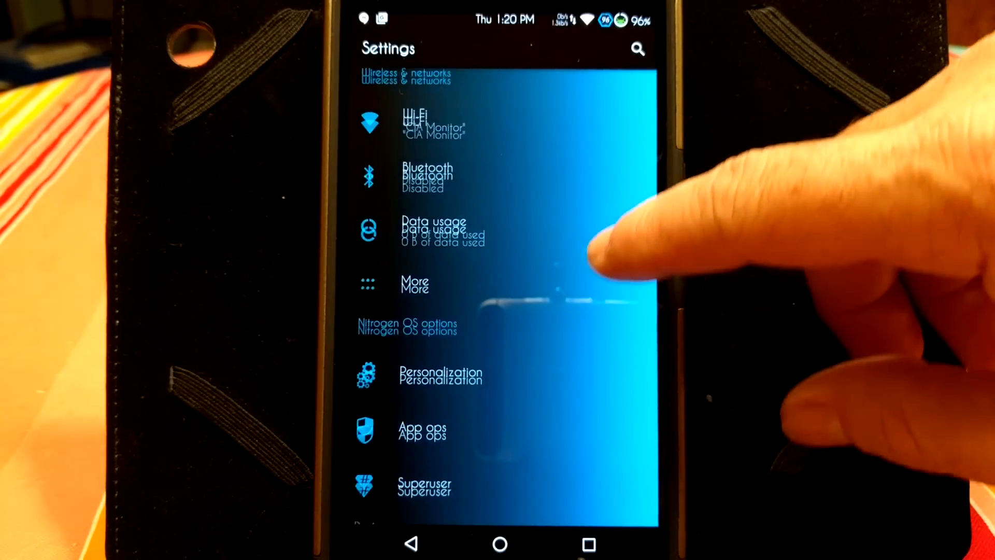
scroll("down", 3)
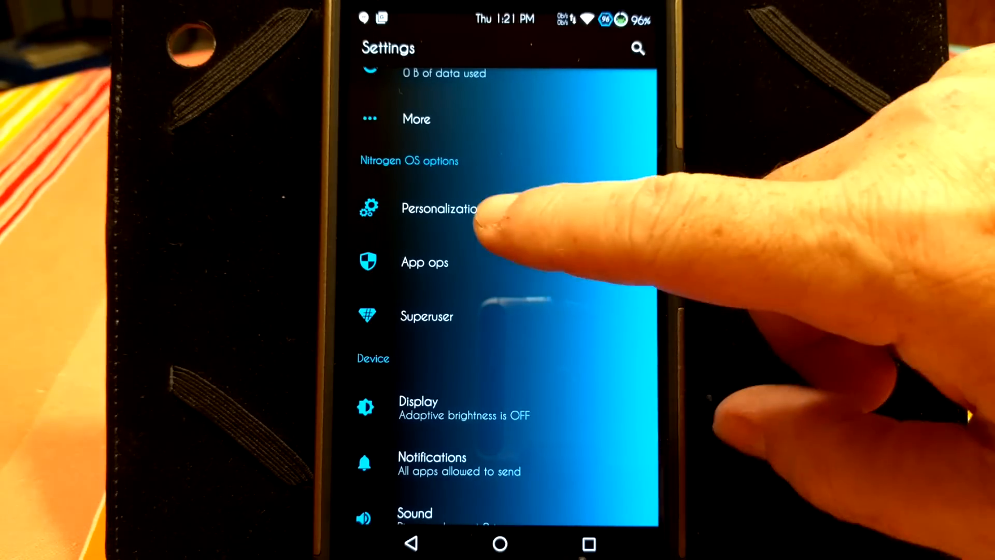
- Enter Personalization > Status bar, review Statusbar items and Clock settings, and return to Status bar
left_click(439, 209)
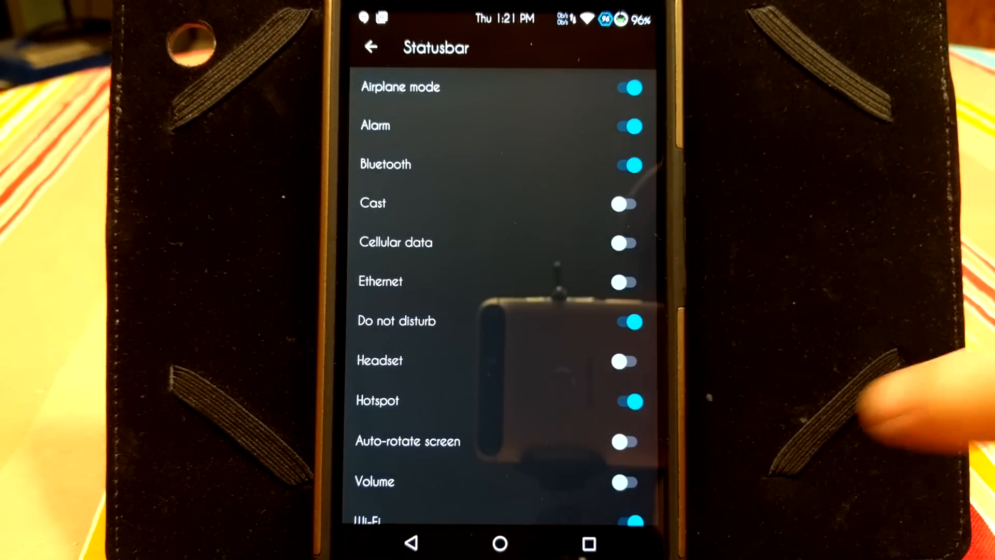
scroll("up", 3)
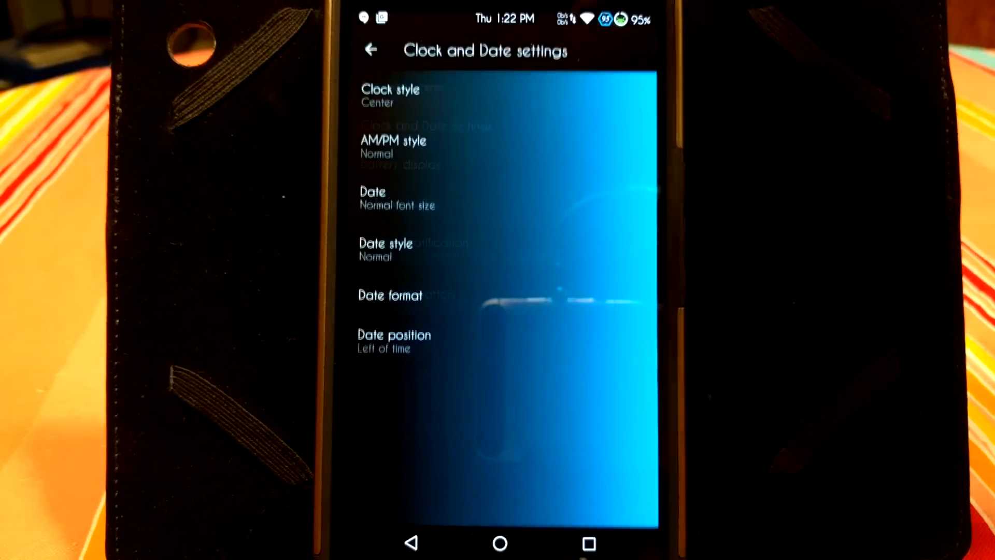
left_click(371, 48)
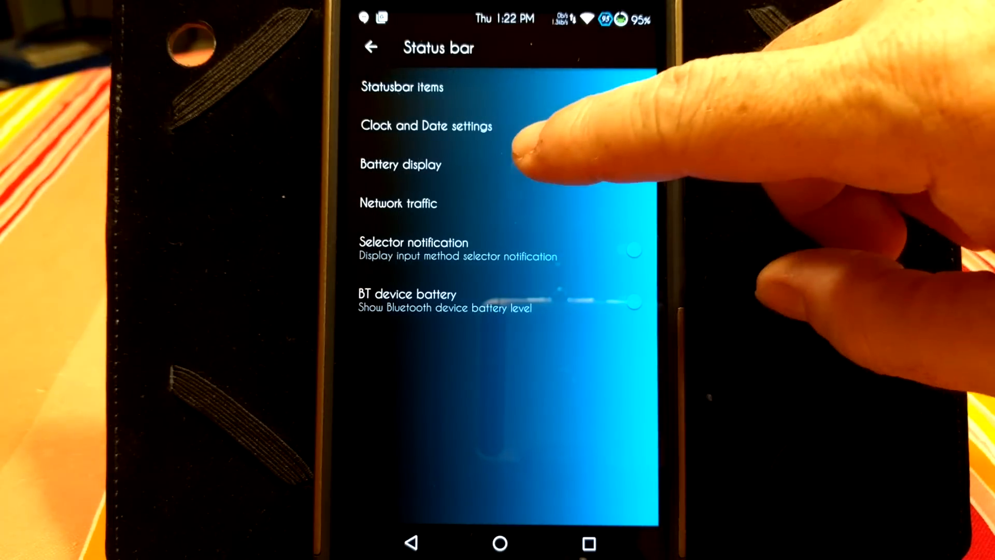
left_click(400, 163)
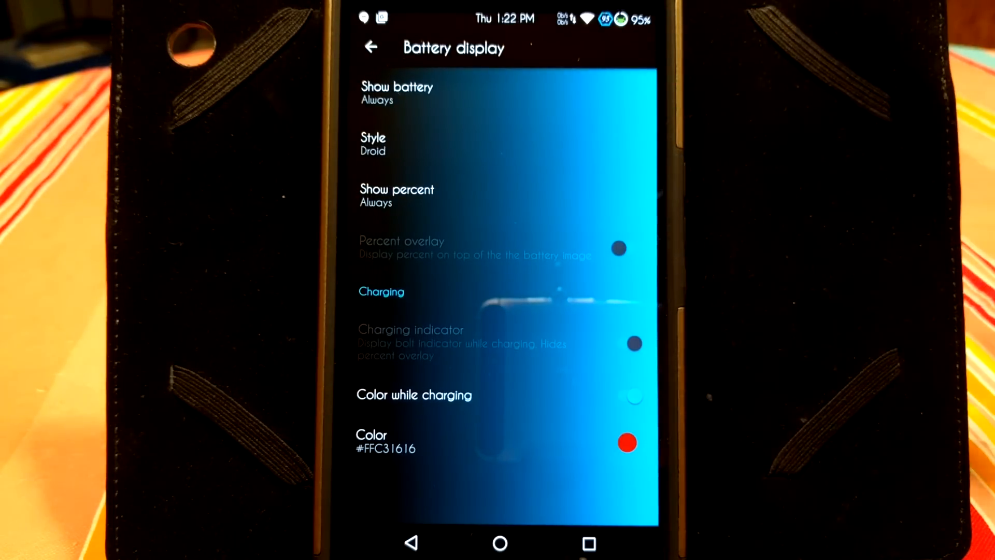
left_click(396, 92)
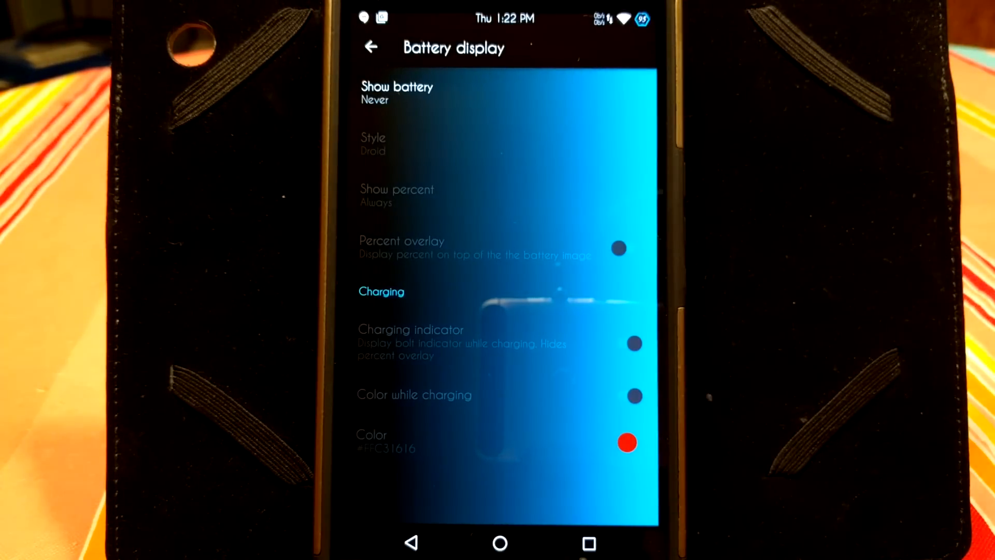
left_click(396, 92)
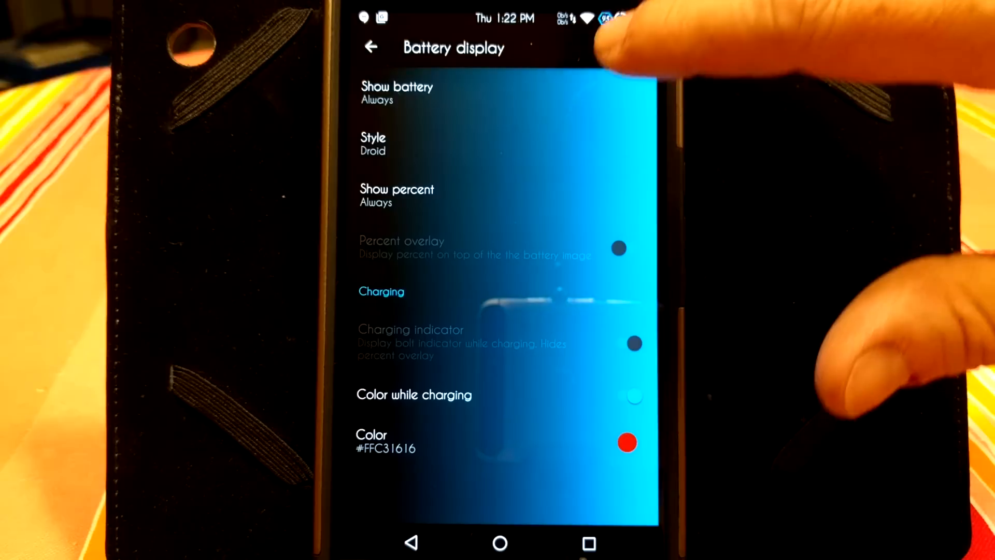
mouse_move(634, 51)
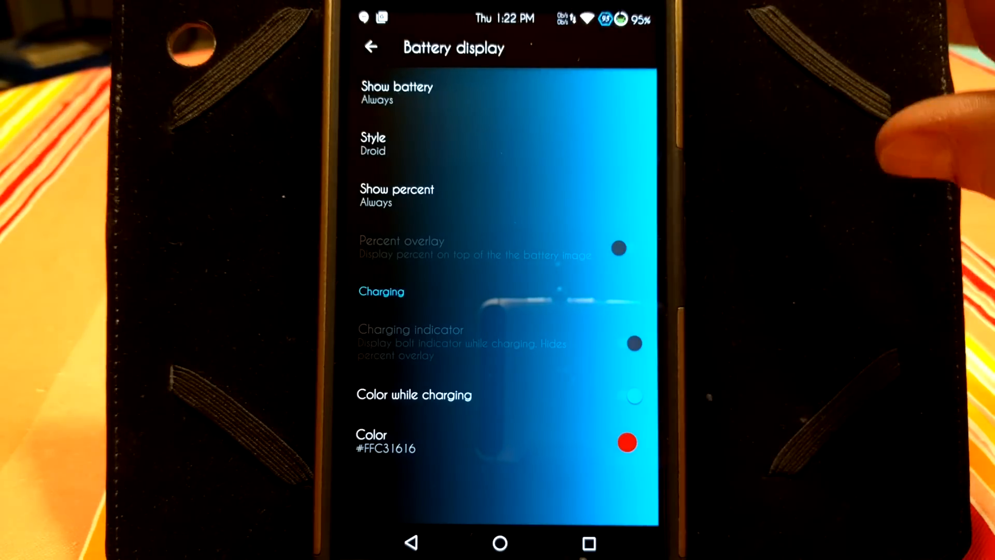
left_click(373, 143)
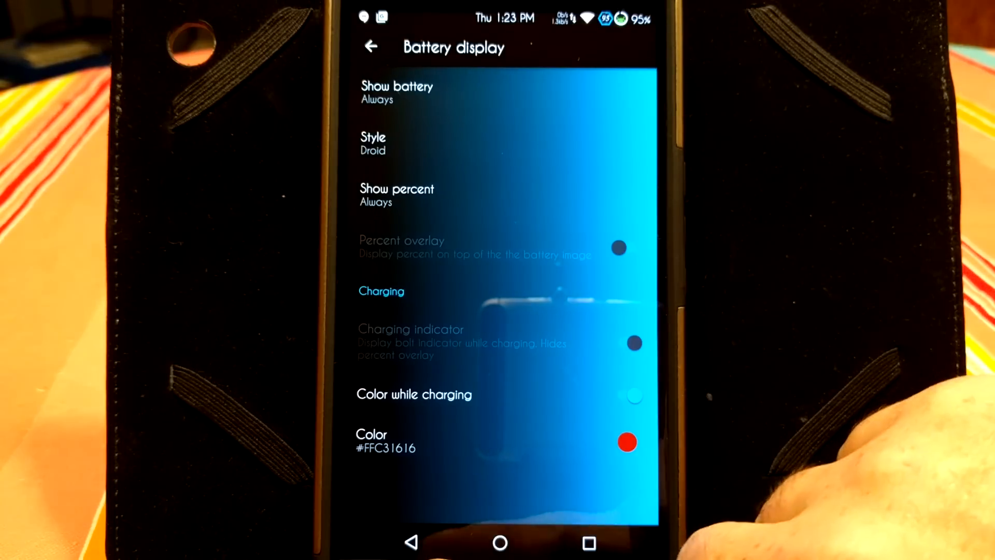
left_click(371, 46)
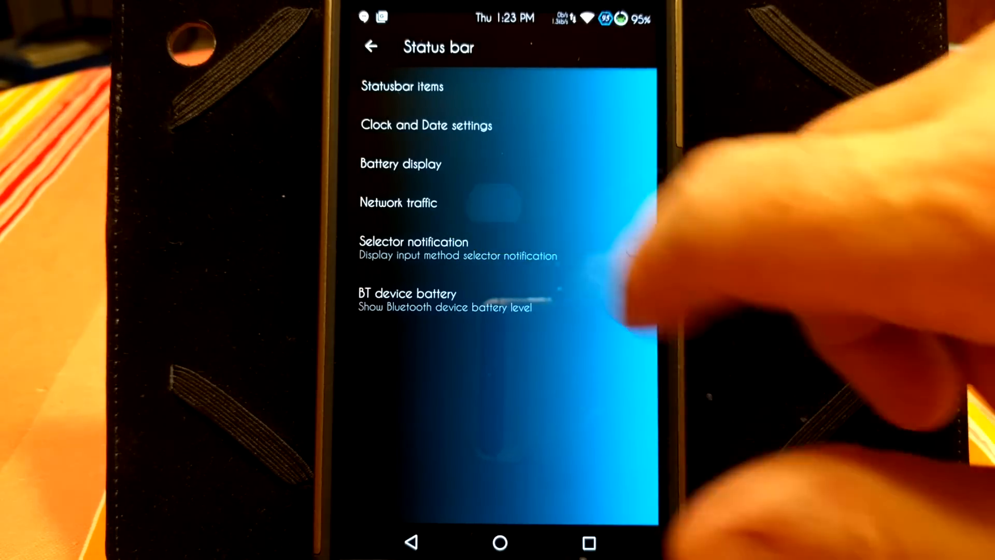
- Review the Network traffic monitor settings unchanged and return to the Personalization menu
left_click(398, 203)
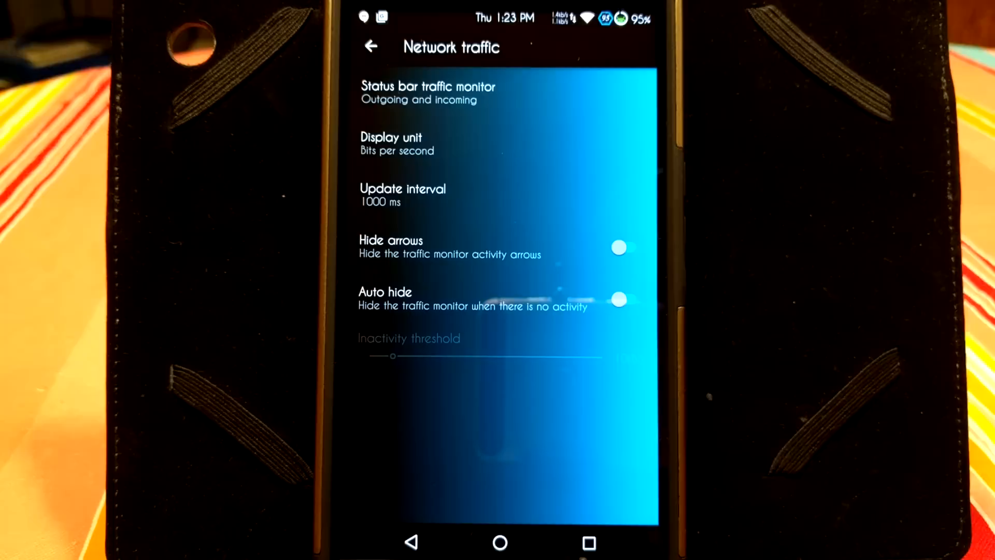
left_click(371, 46)
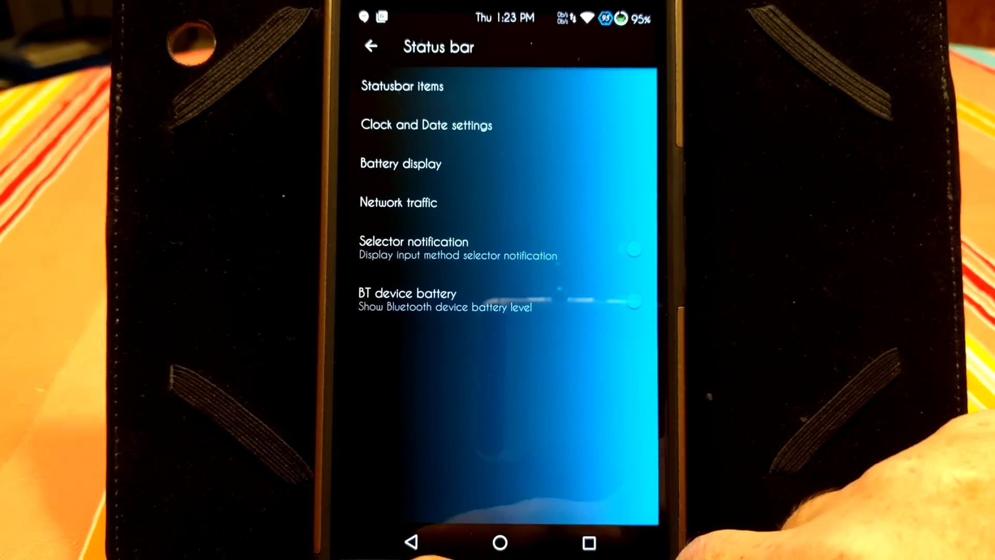
left_click(371, 45)
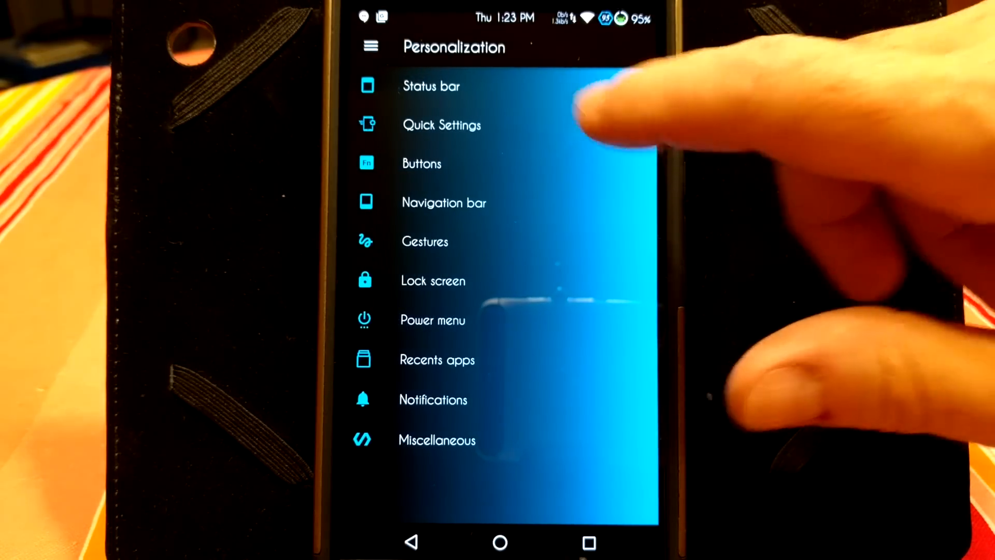
- Enter Quick Settings and view the Layout page with portrait and landscape rows and columns
left_click(441, 125)
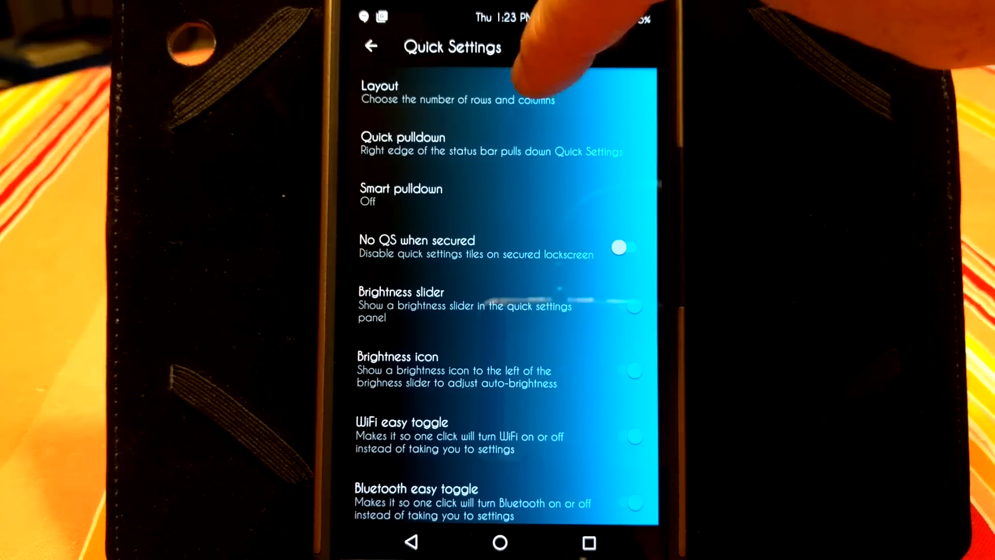
left_click(457, 92)
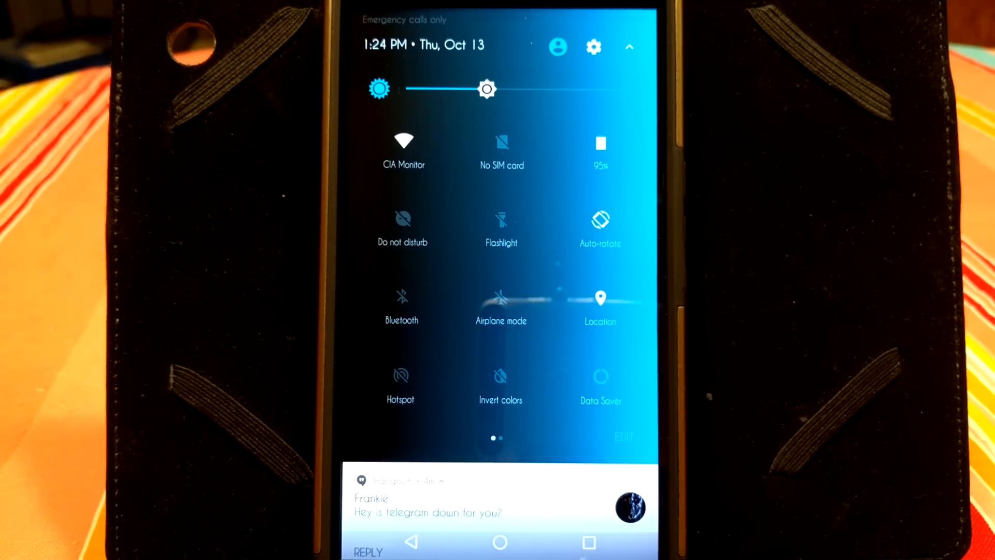
scroll("left", 3)
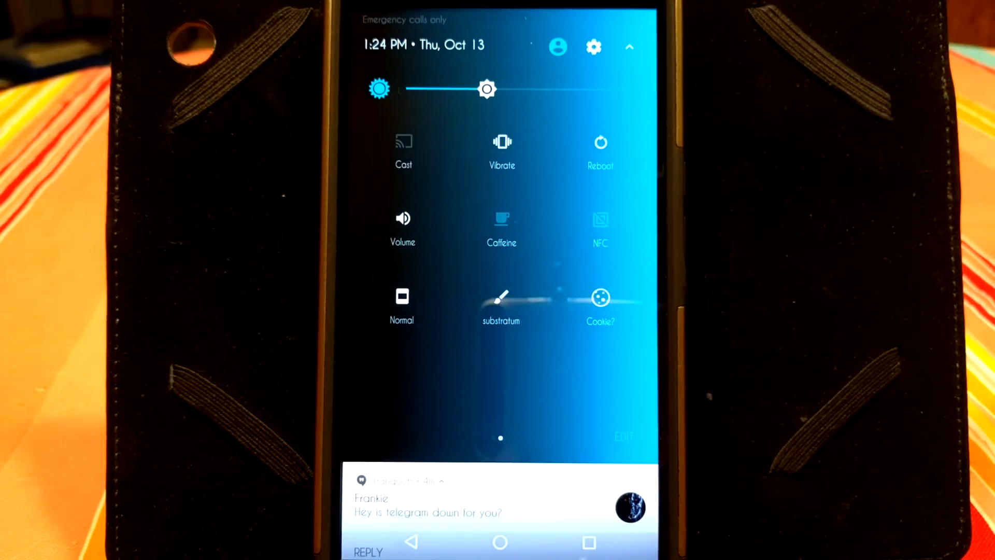
scroll("left", 3)
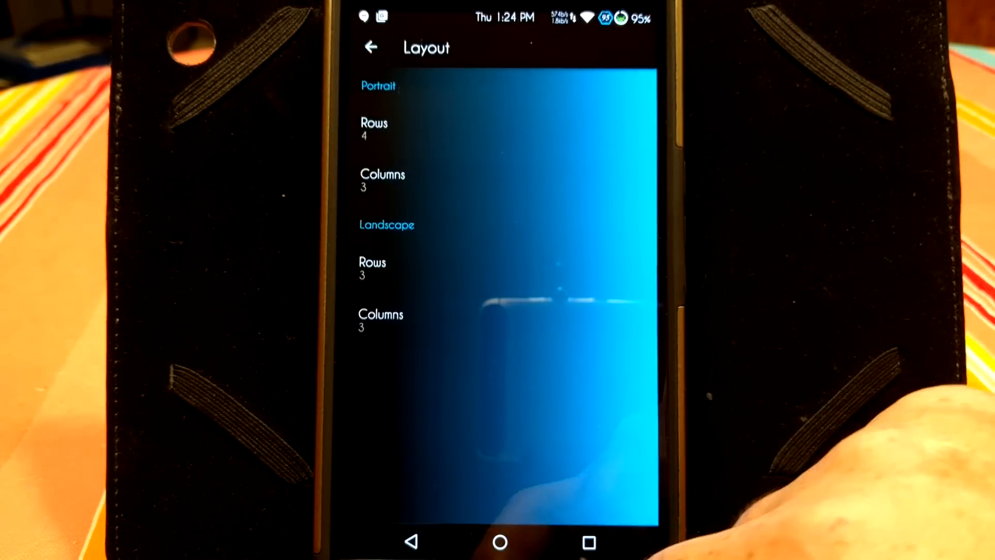
- Return to Quick Settings options and view the Quick pulldown choices, leaving it at Right
left_click(371, 47)
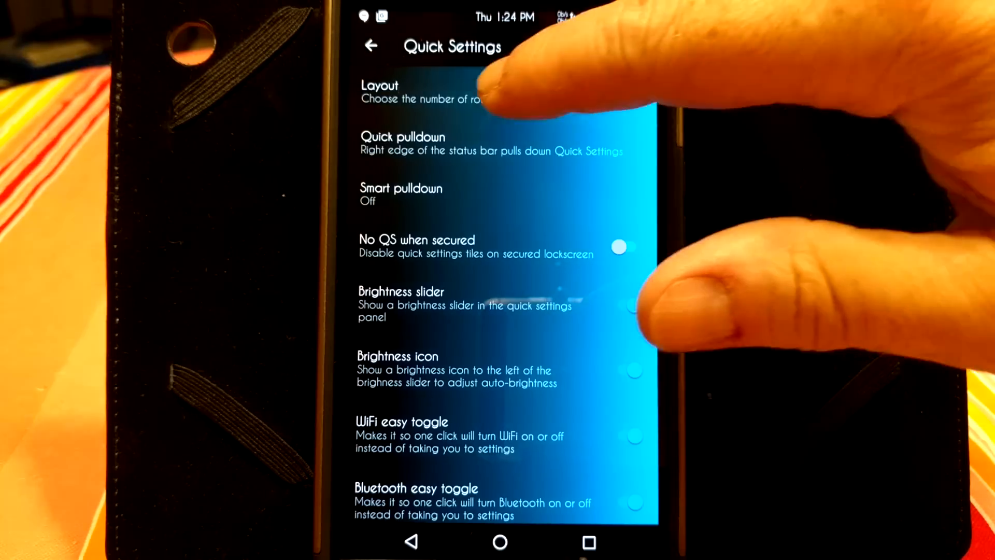
left_click(402, 143)
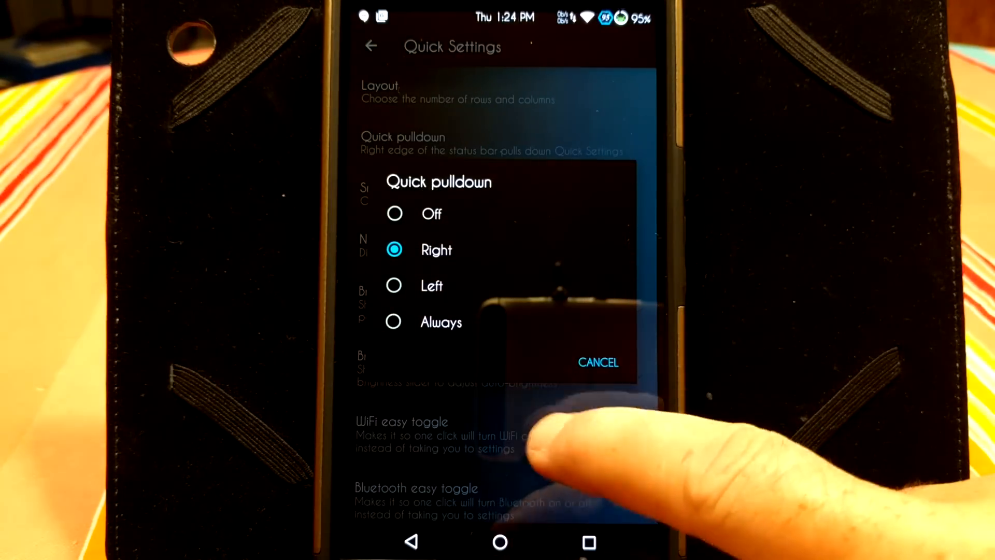
left_click(597, 362)
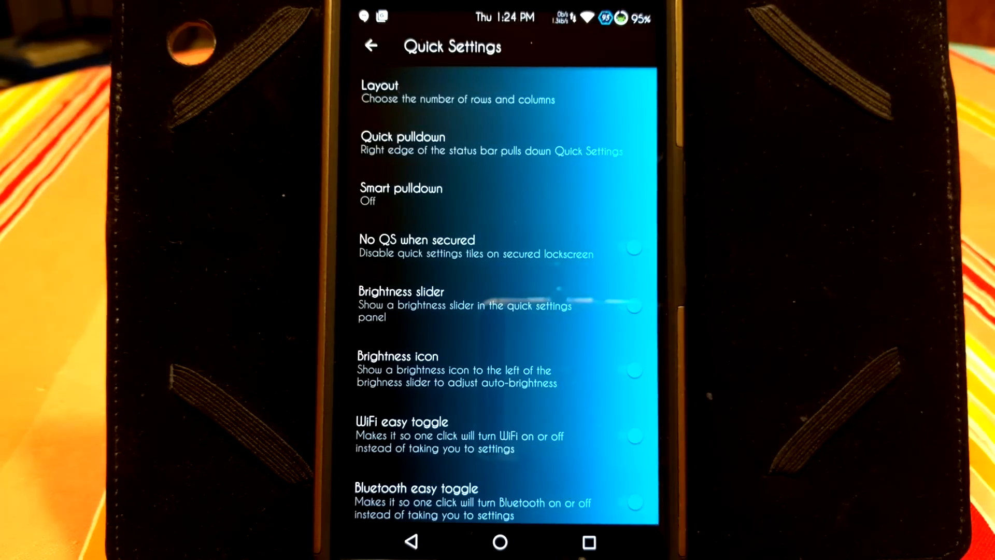
- Browse the remaining Quick Settings options on the page
left_click(625, 248)
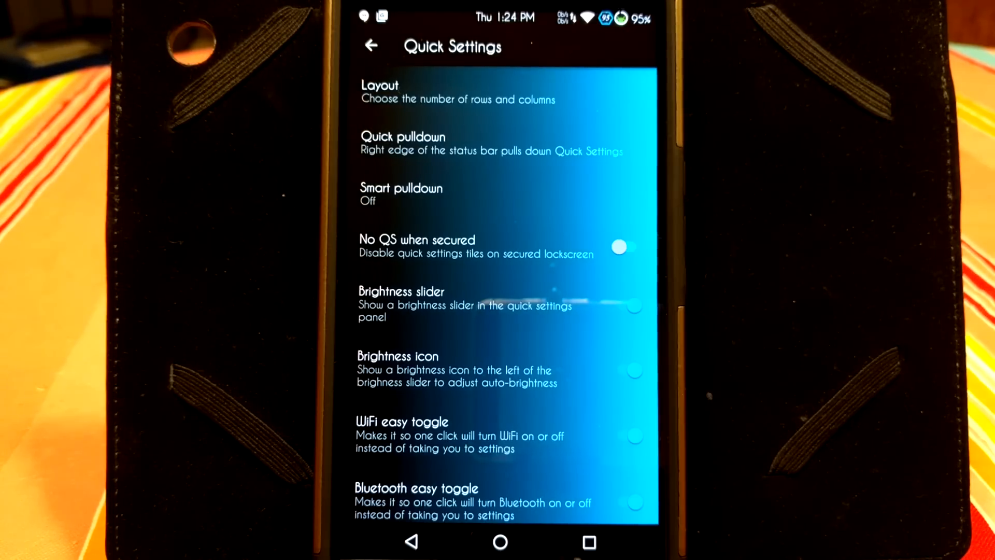
scroll("up", 3)
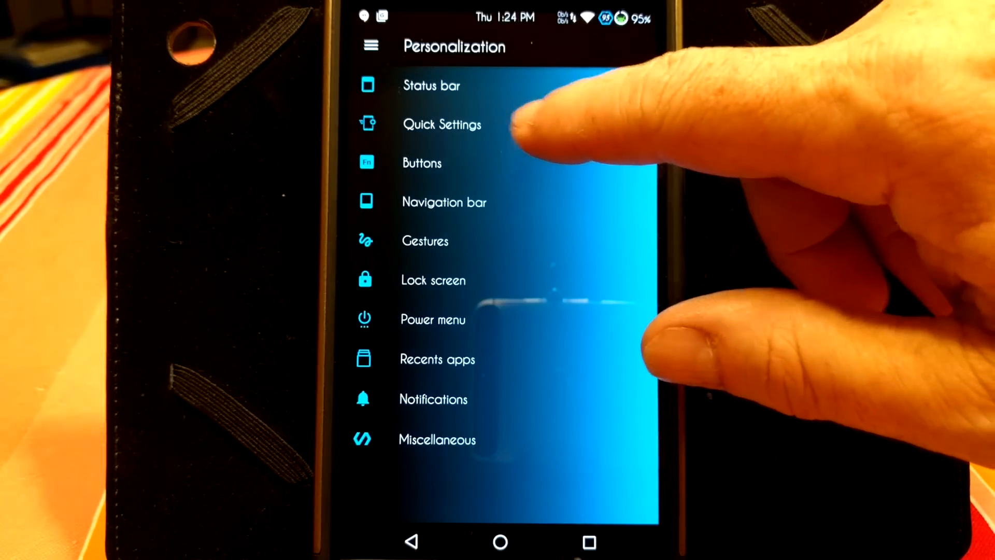
left_click(442, 124)
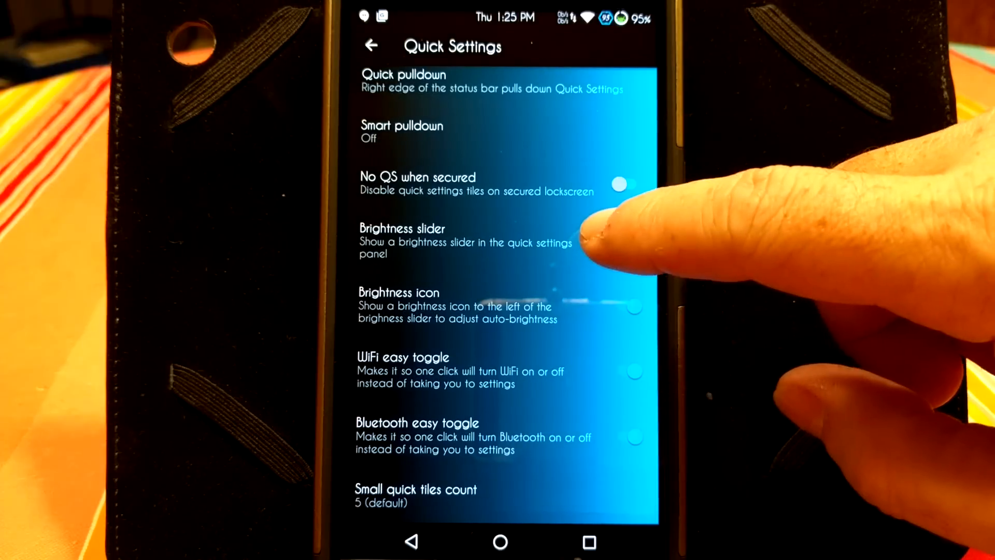
- Review Quick Settings down to small quick tiles count, then return to Personalization
scroll("down", 3)
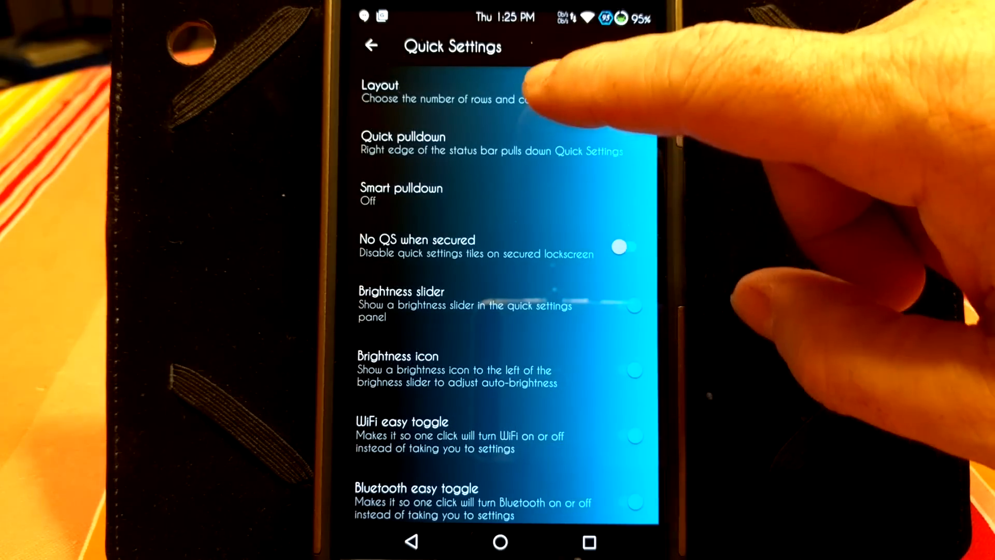
left_click(381, 91)
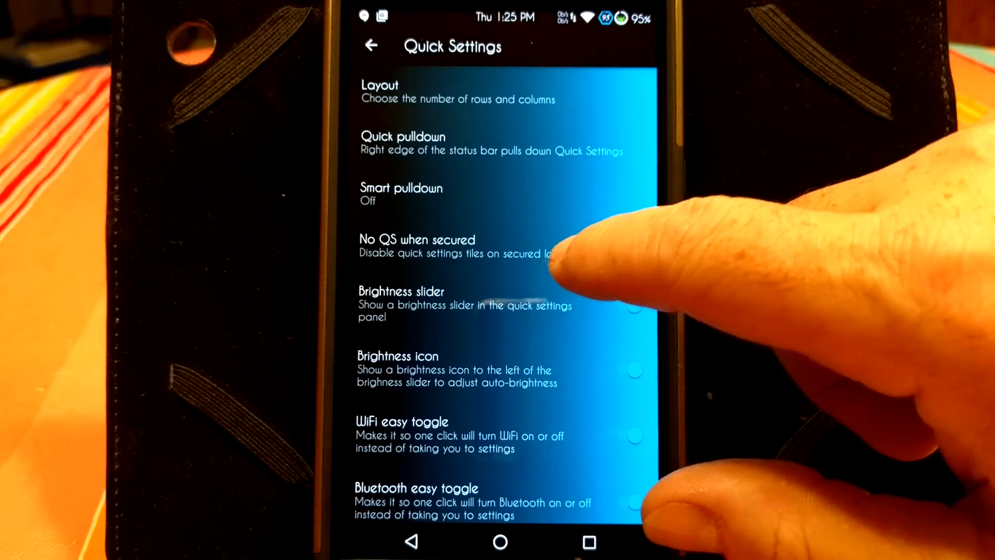
scroll("up", 3)
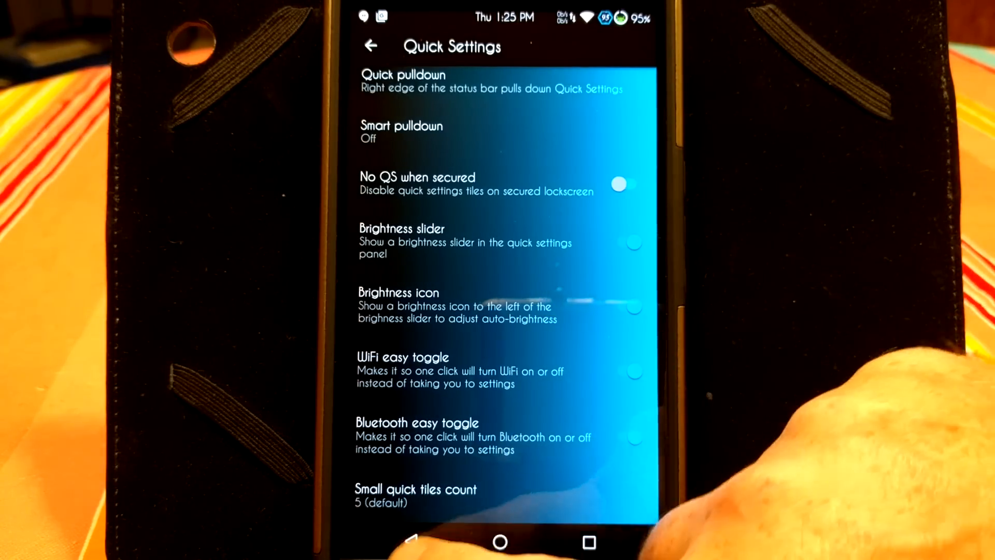
left_click(371, 46)
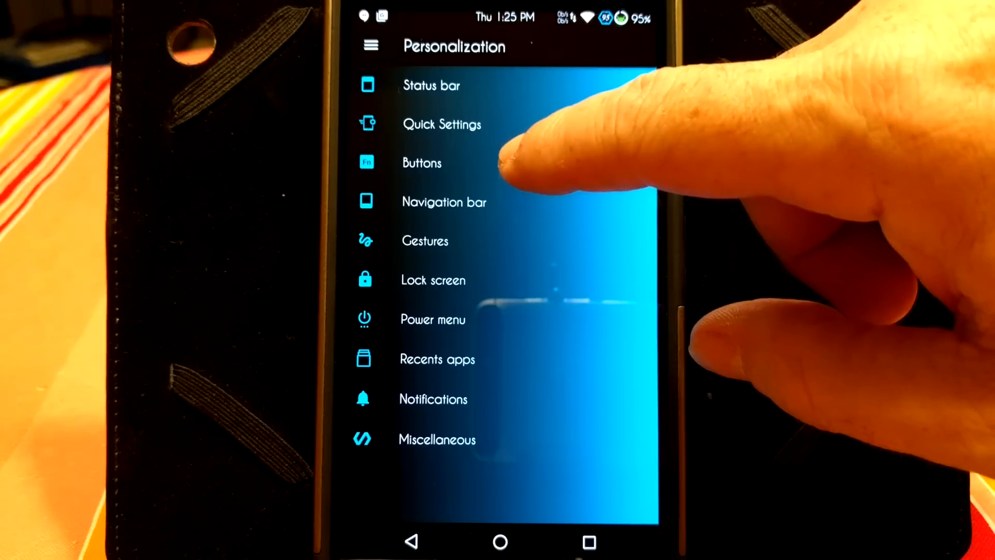
left_click(422, 162)
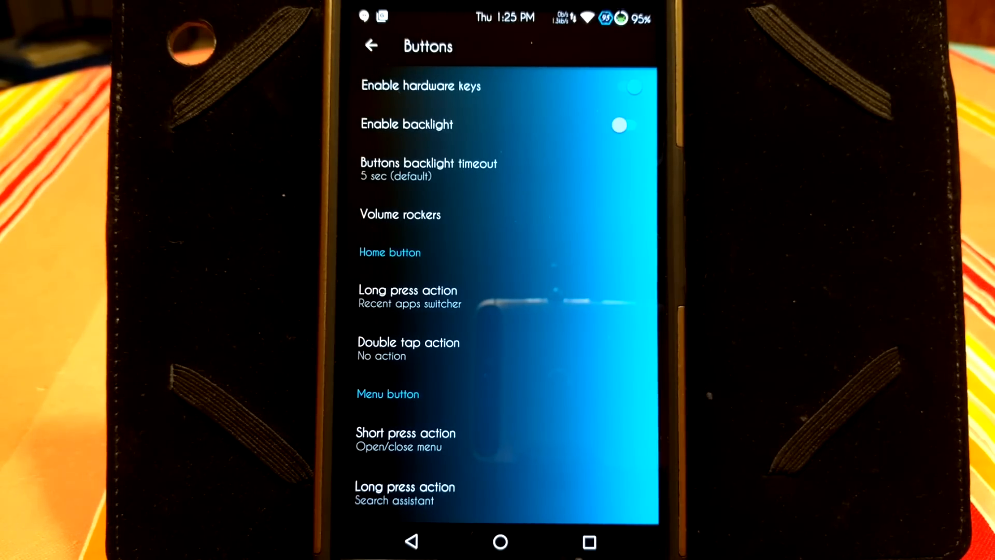
scroll("up", 3)
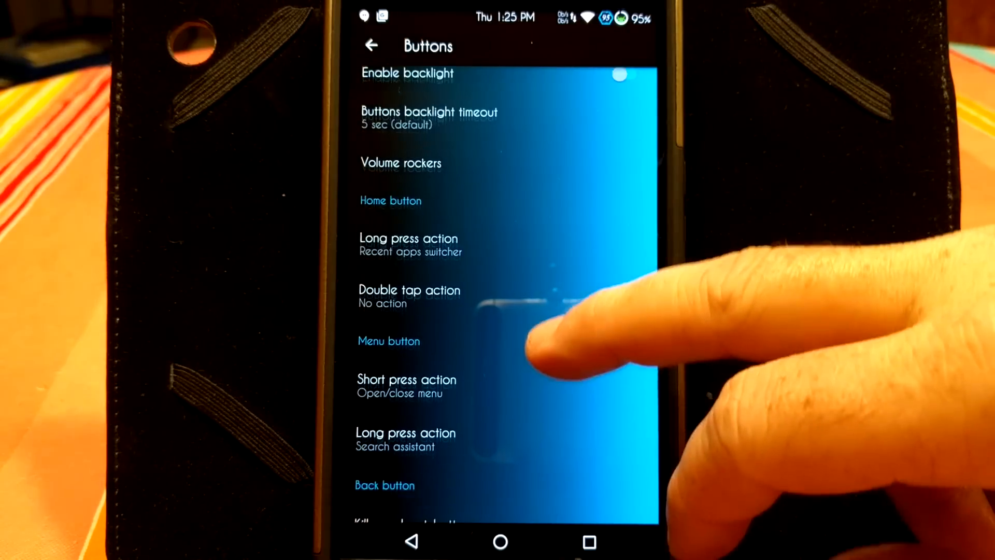
scroll("down", 3)
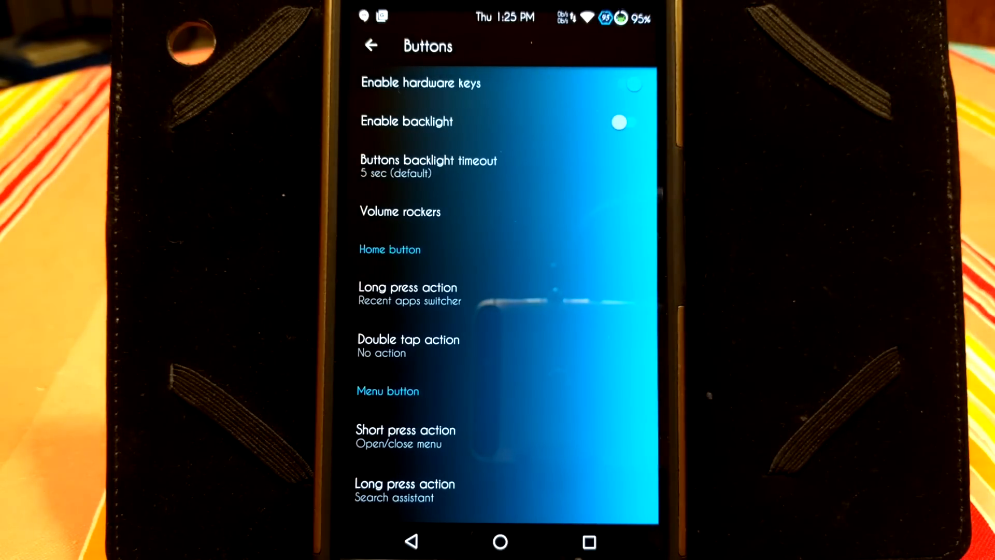
scroll("down", 3)
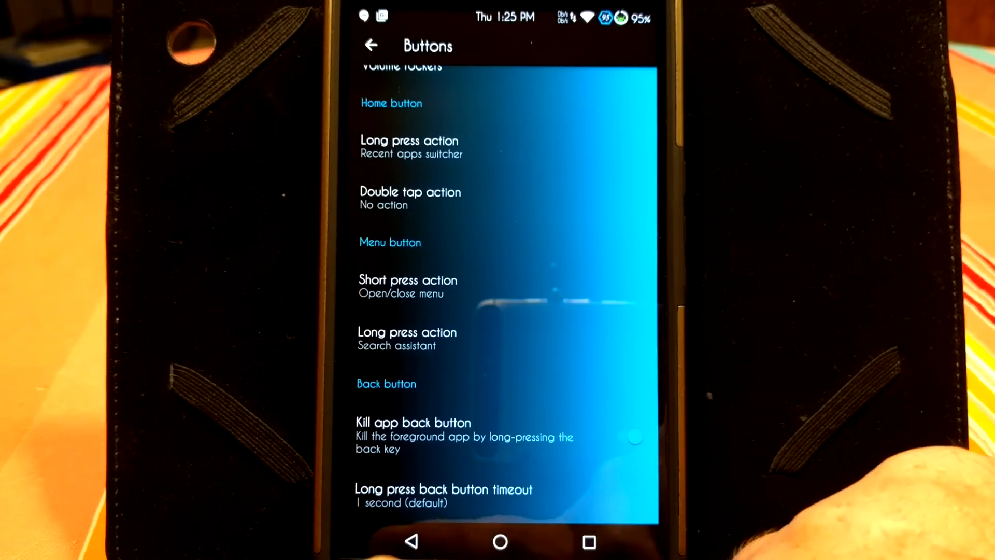
left_click(371, 45)
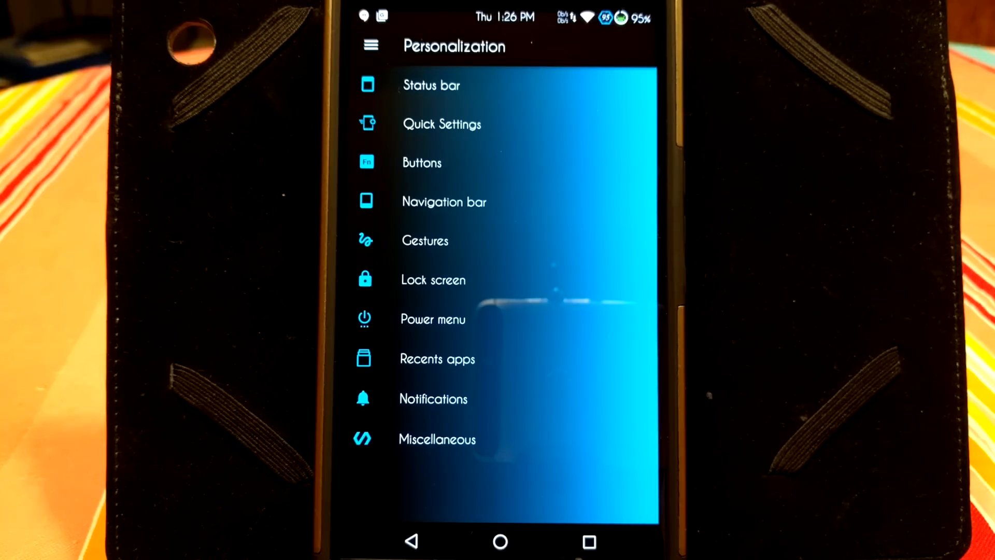
- Enter Navigation bar settings, toggle Enable, and launch the Navbar tuner layout editor
left_click(444, 201)
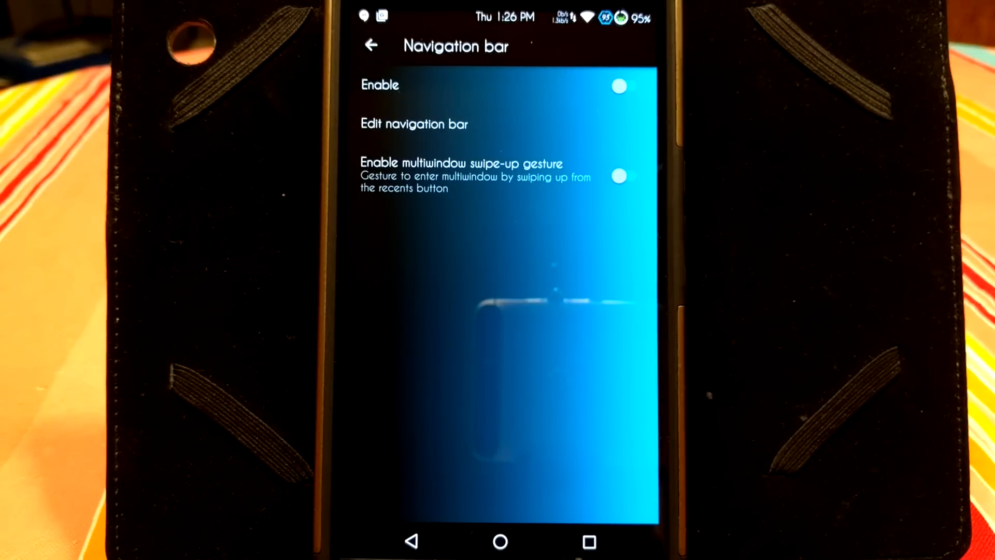
left_click(619, 85)
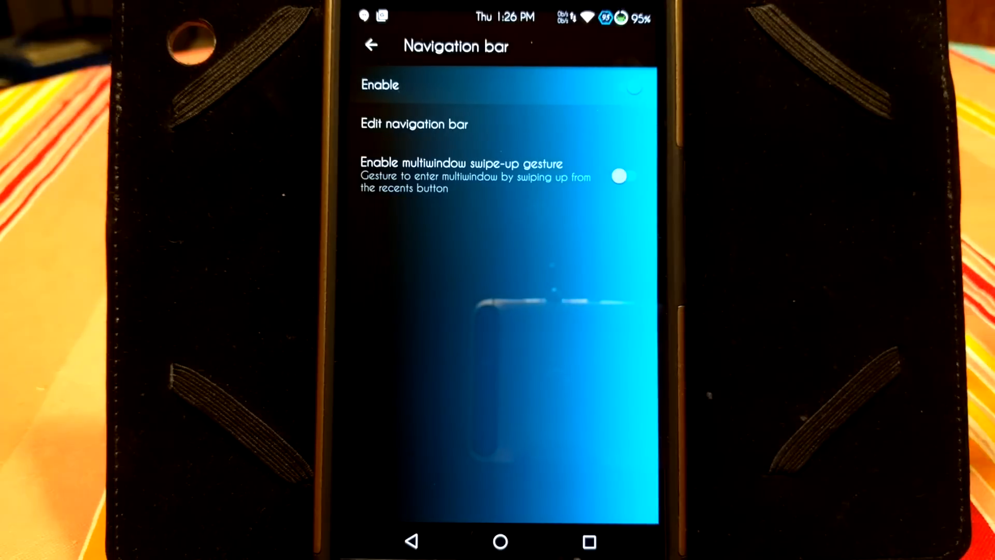
left_click(619, 85)
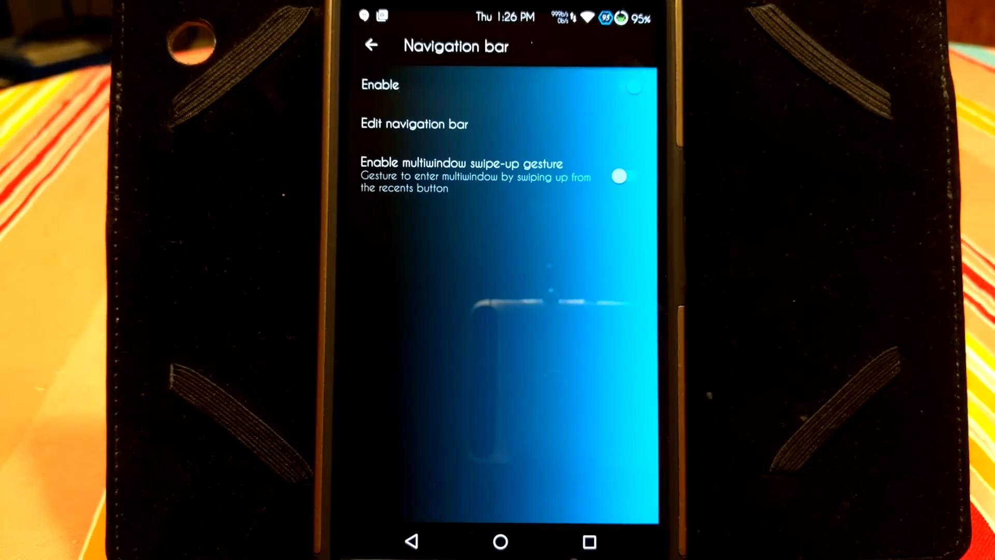
left_click(413, 124)
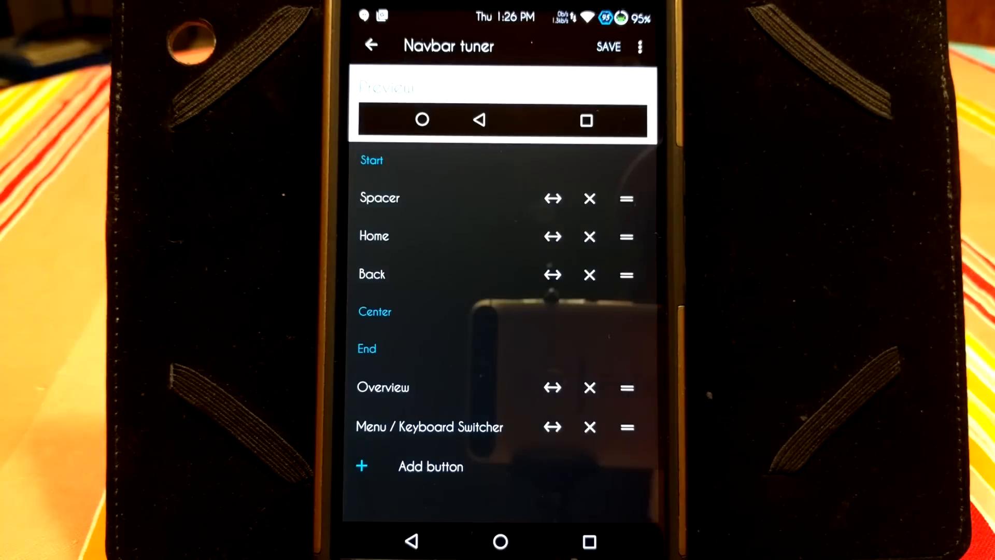
- Leave Navbar tuner unchanged and return to the Personalization categories
left_click(371, 45)
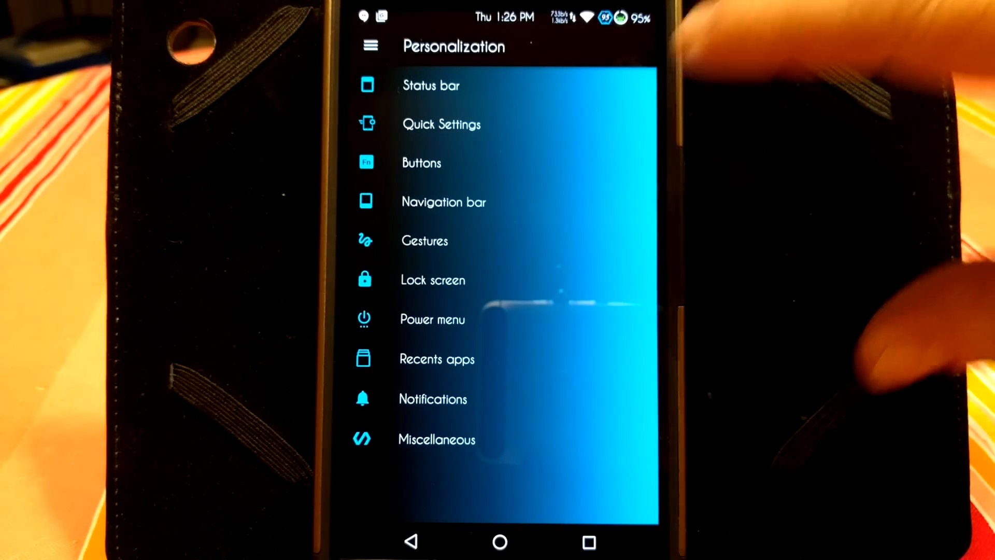
- Enter the Lock screen settings listing rotation, weather, shortcuts and torch
left_click(424, 240)
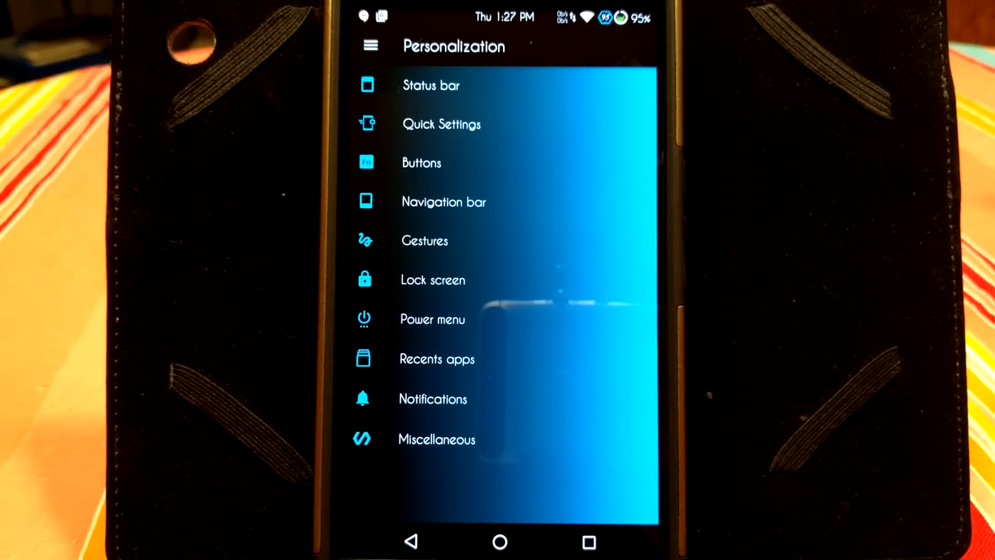
left_click(433, 279)
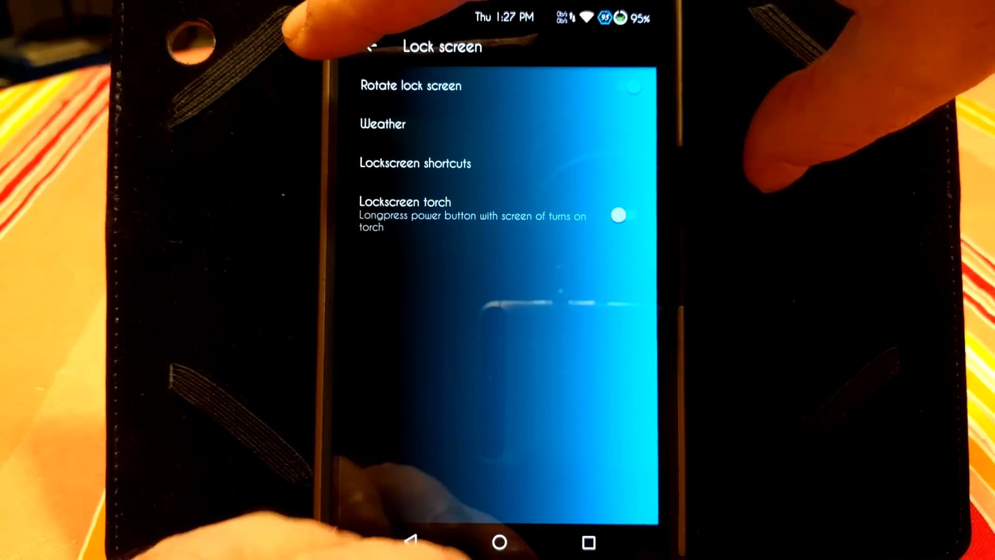
- Revisit the Lock screen settings briefly and go back to the Personalization list
left_click(373, 46)
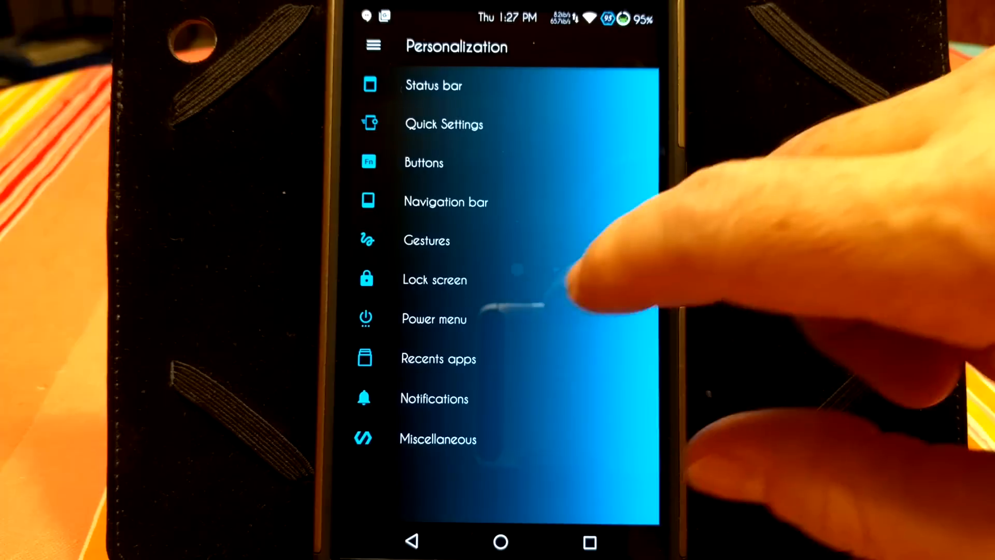
left_click(435, 279)
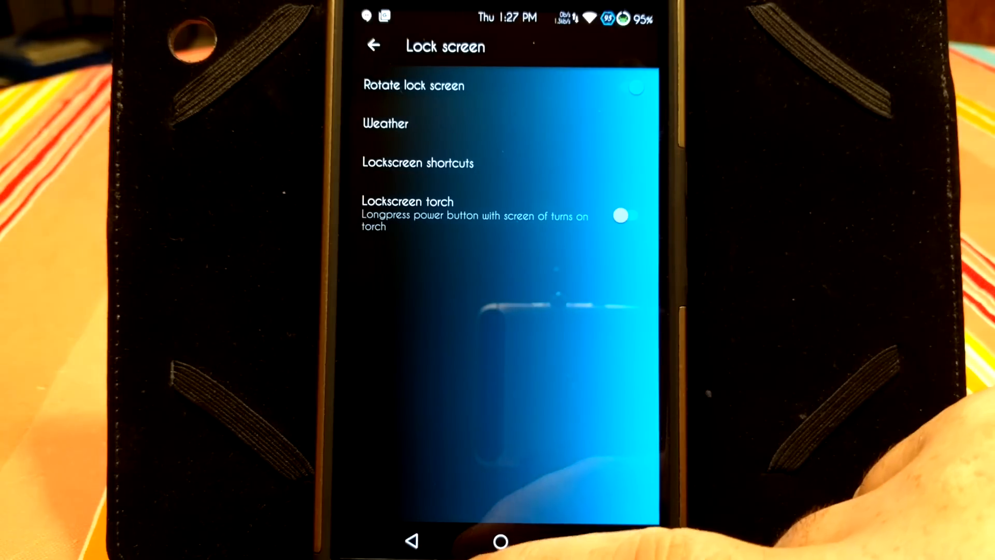
left_click(374, 45)
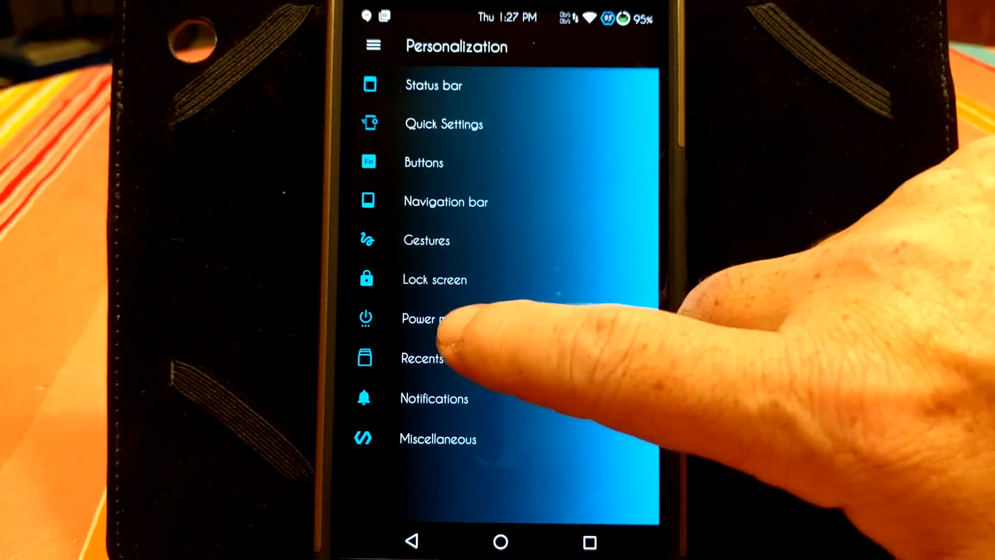
left_click(434, 280)
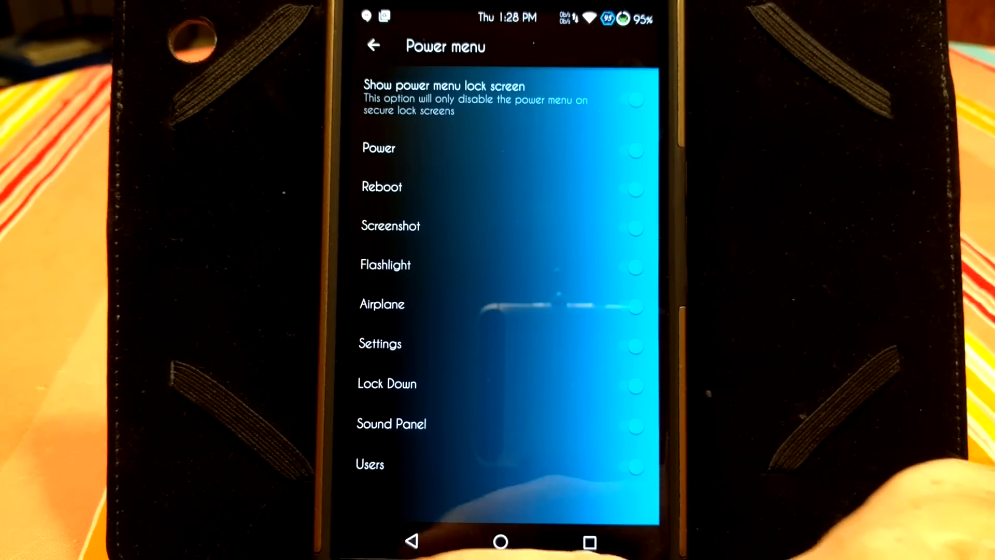
left_click(374, 45)
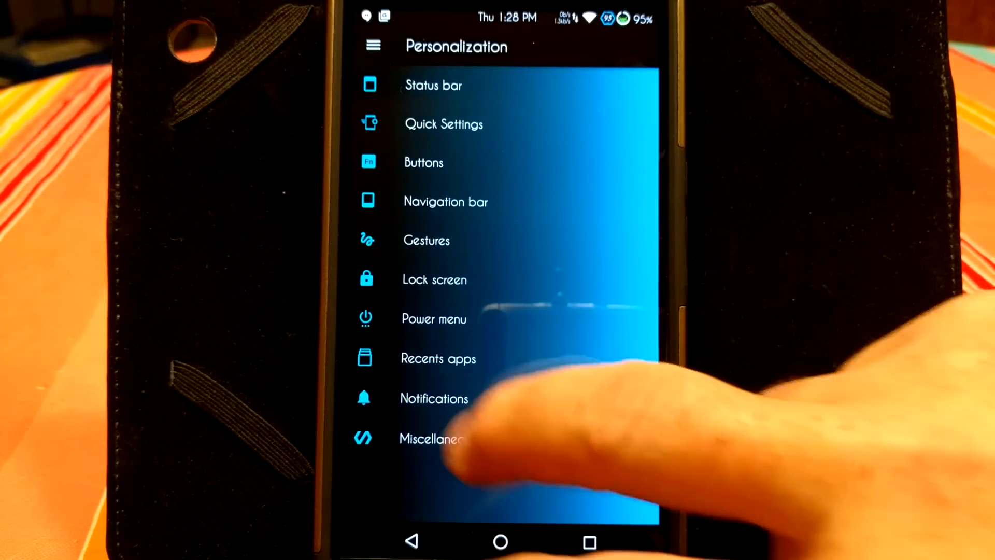
- Go into Notifications, showing heads up, notification lights and count options
left_click(438, 358)
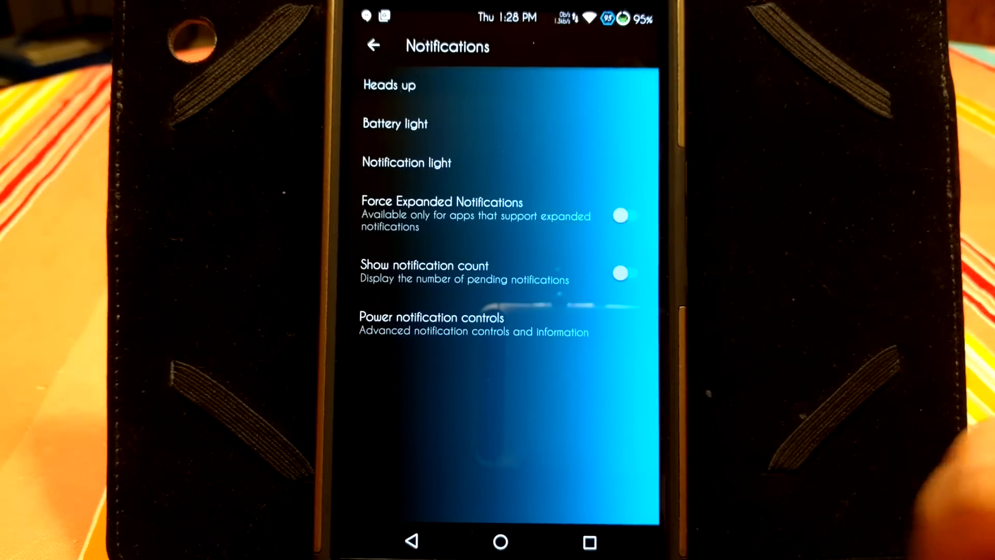
left_click(620, 216)
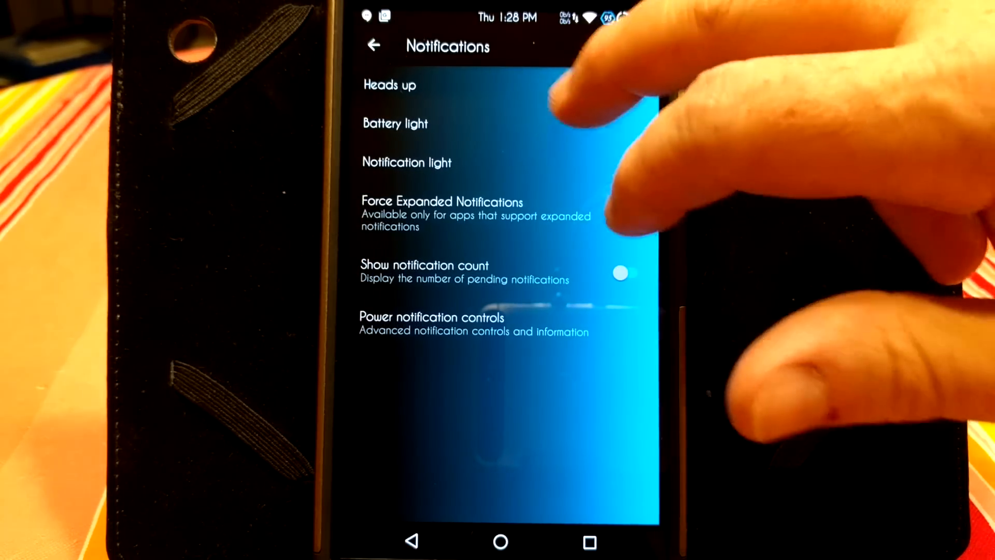
left_click(389, 84)
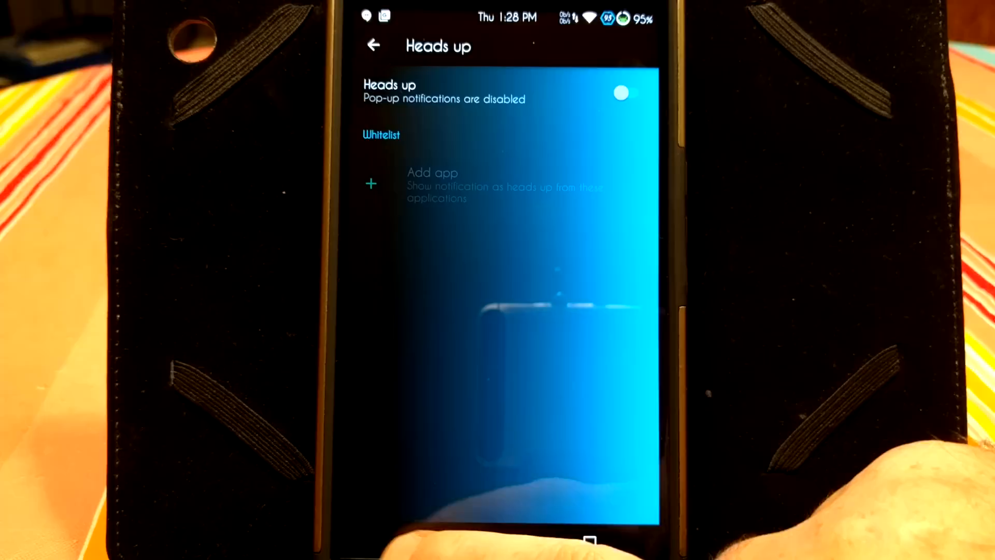
left_click(374, 45)
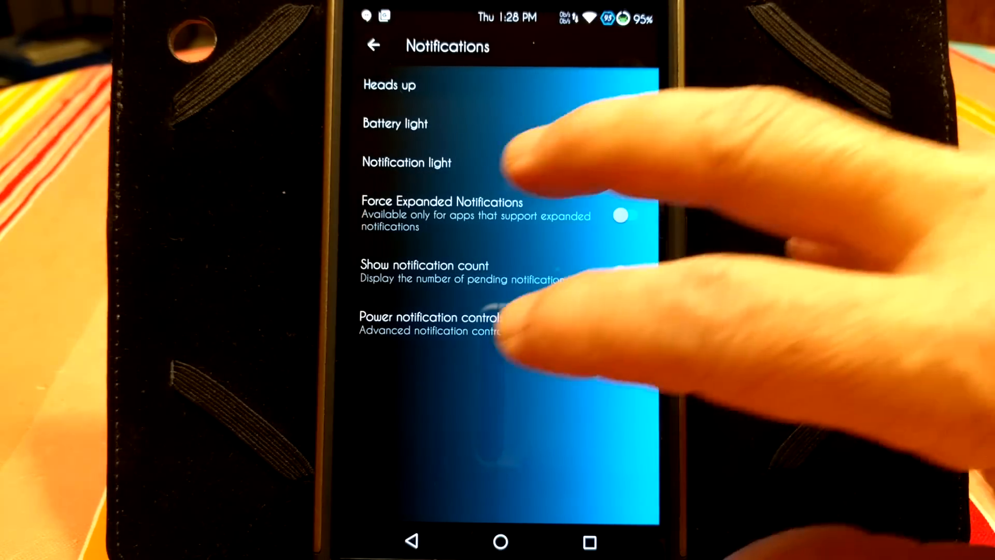
left_click(406, 162)
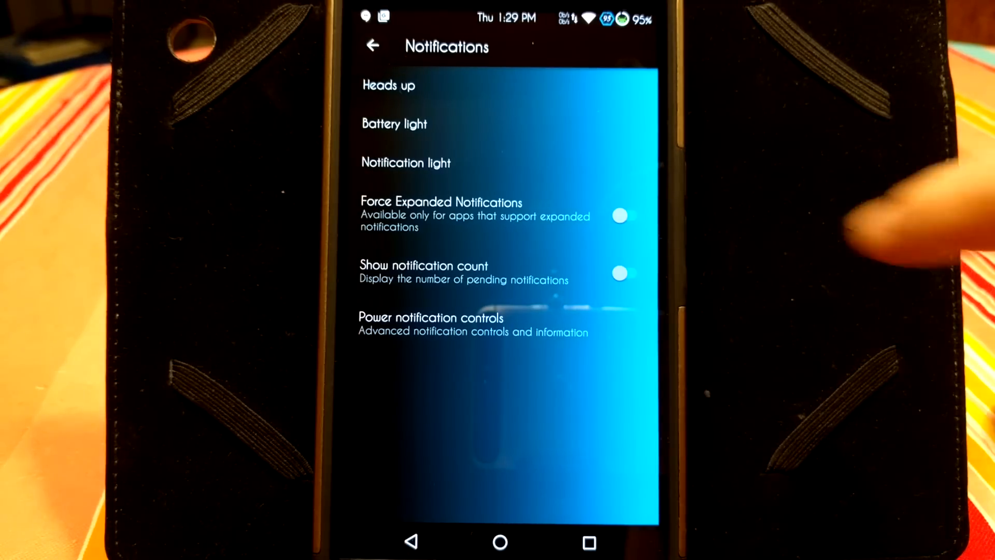
left_click(619, 273)
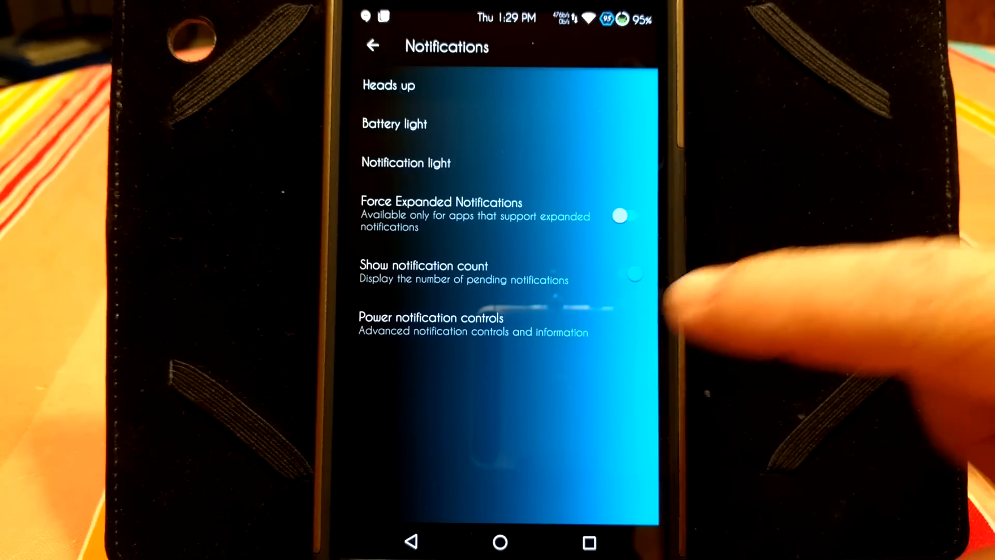
- View the Power notification controls levels 0 to 5, back out to Personalization and enter Miscellaneous
left_click(430, 323)
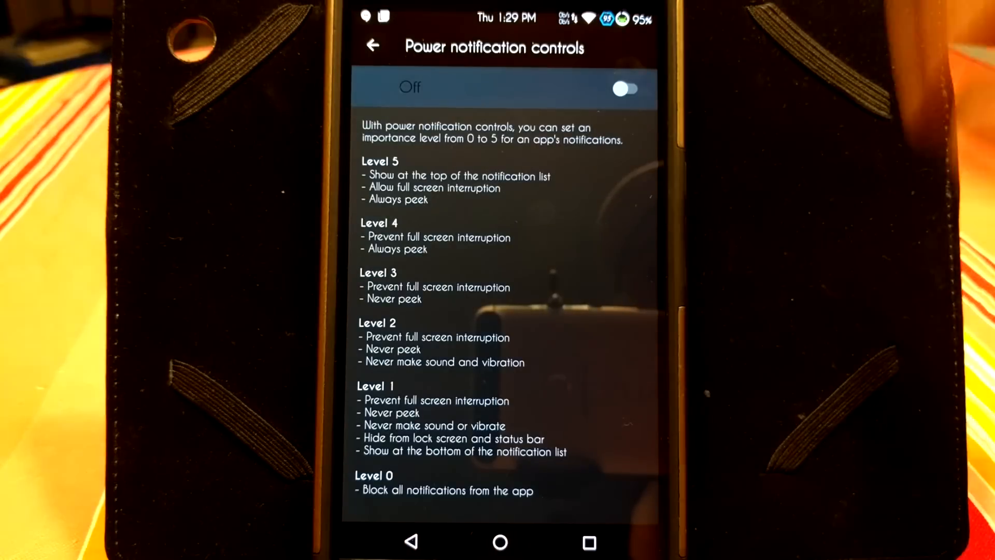
left_click(373, 45)
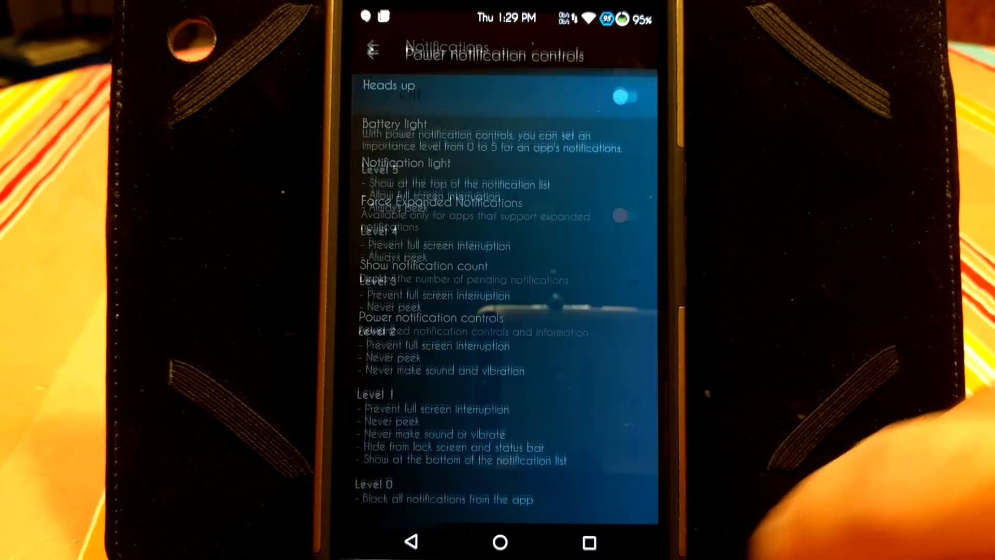
left_click(373, 46)
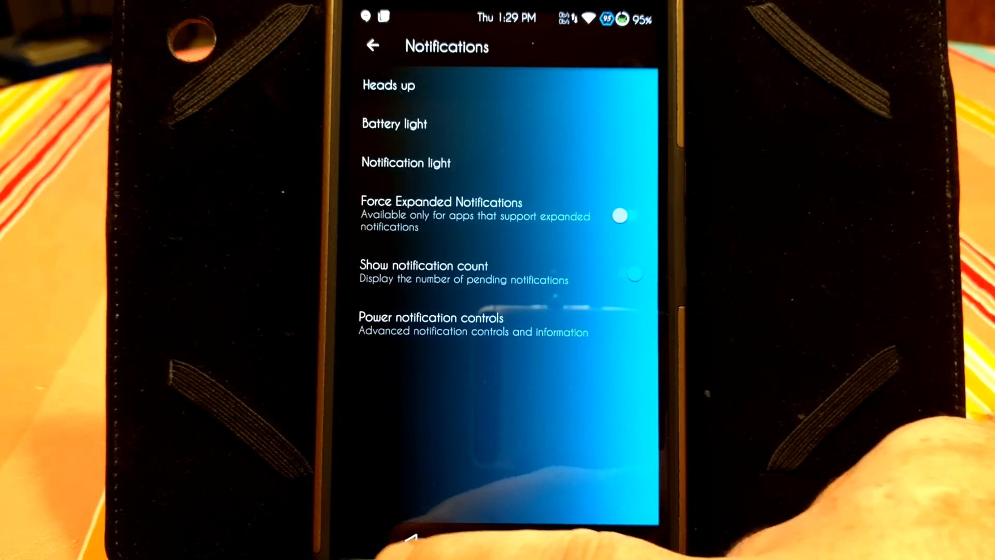
left_click(373, 46)
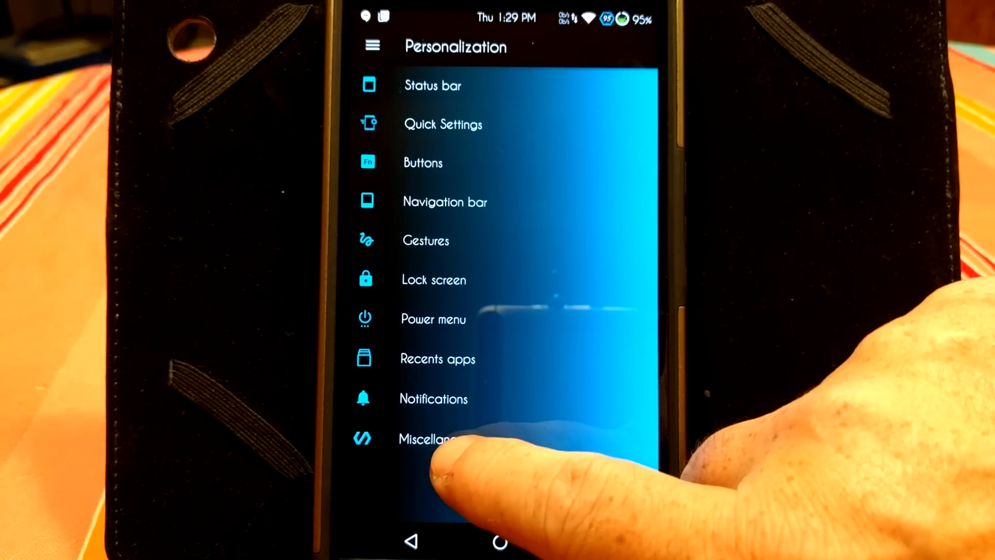
left_click(431, 438)
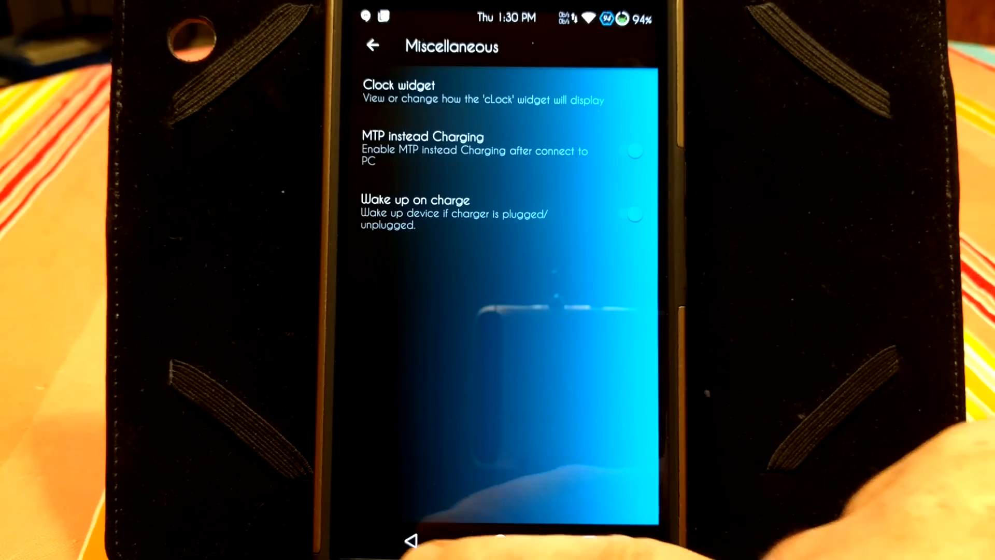
left_click(373, 46)
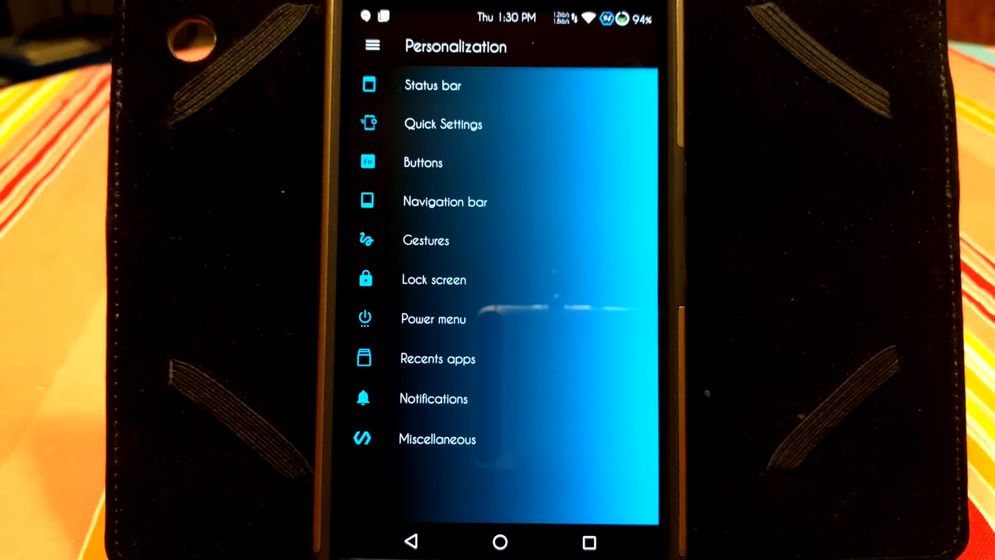
- Check the App ops location usage list from main Settings, then go to the home screen
left_click(411, 540)
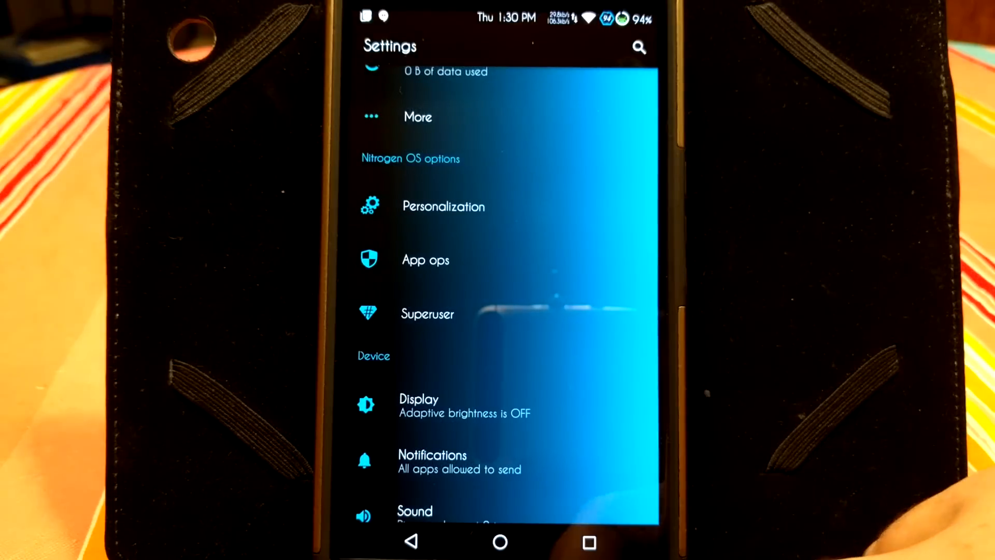
scroll("up", 3)
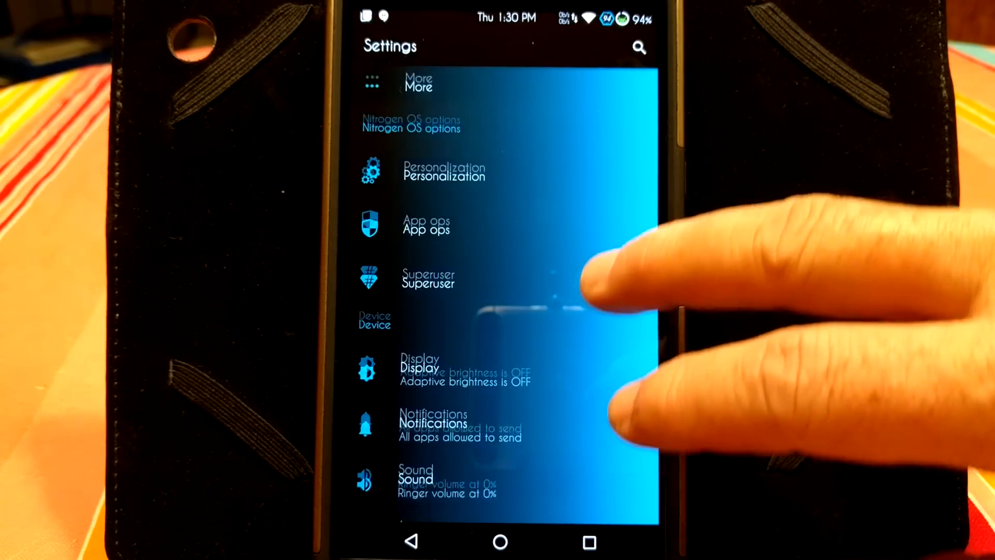
left_click(426, 226)
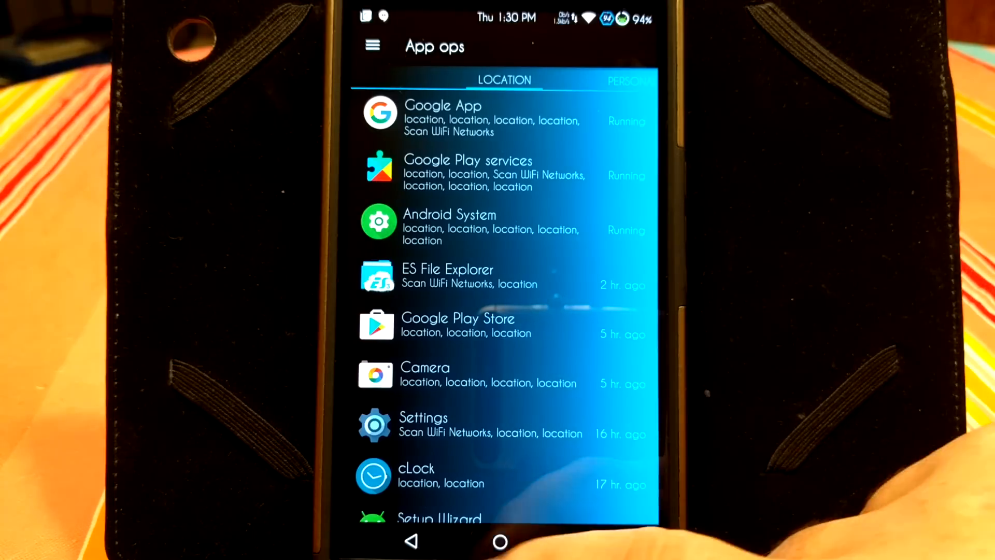
left_click(410, 541)
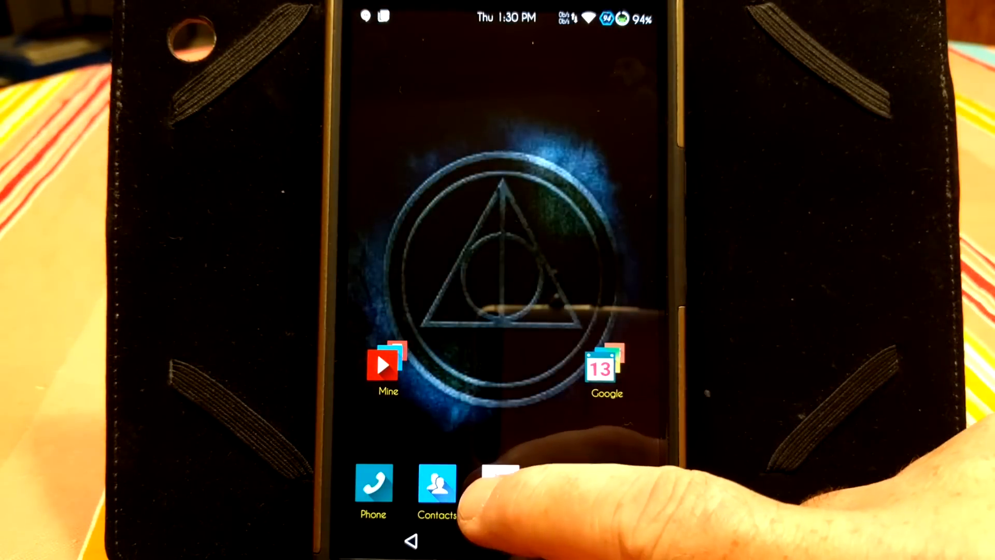
- Launch Magisk Manager from the app drawer, showing Magisk v6 with SELinux enforcing
left_click(500, 484)
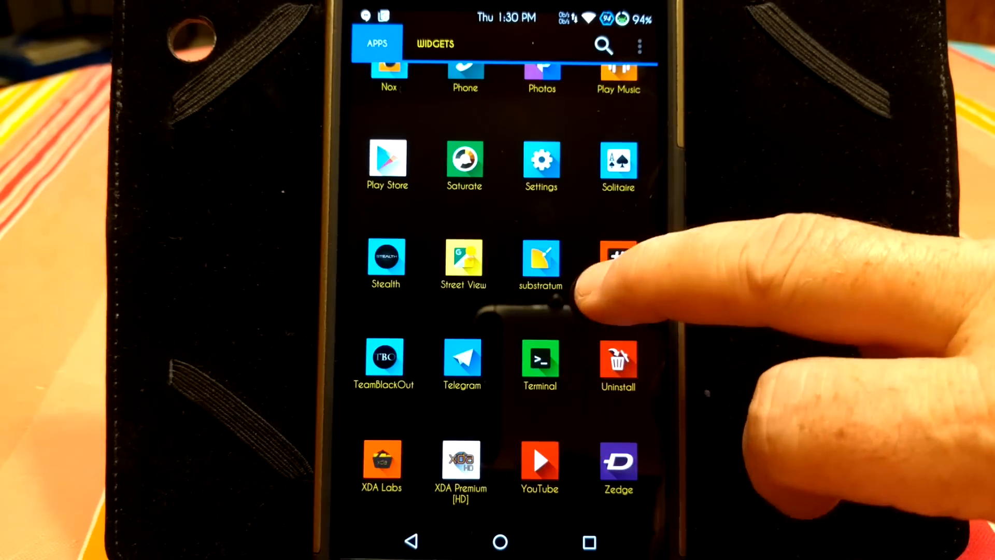
scroll("down", 3)
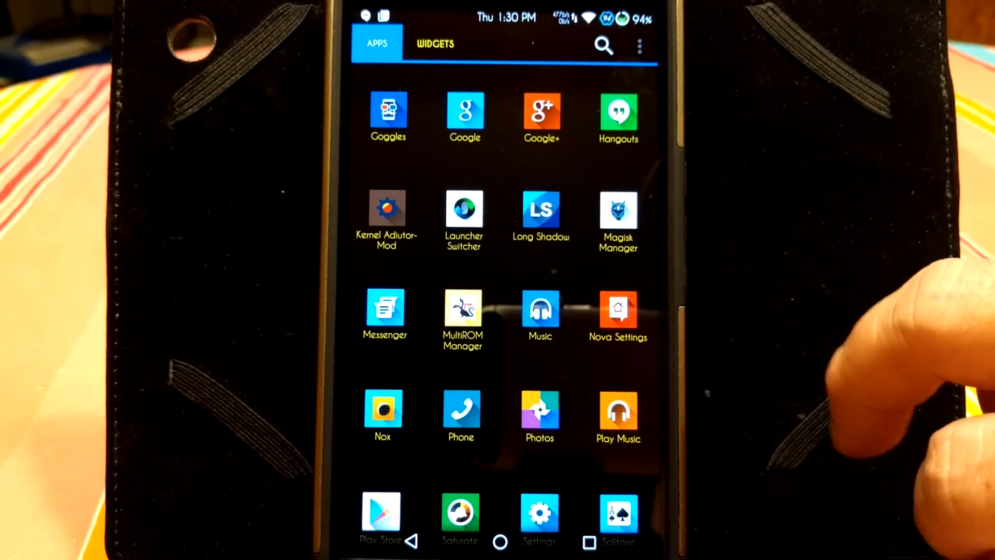
scroll("down", 3)
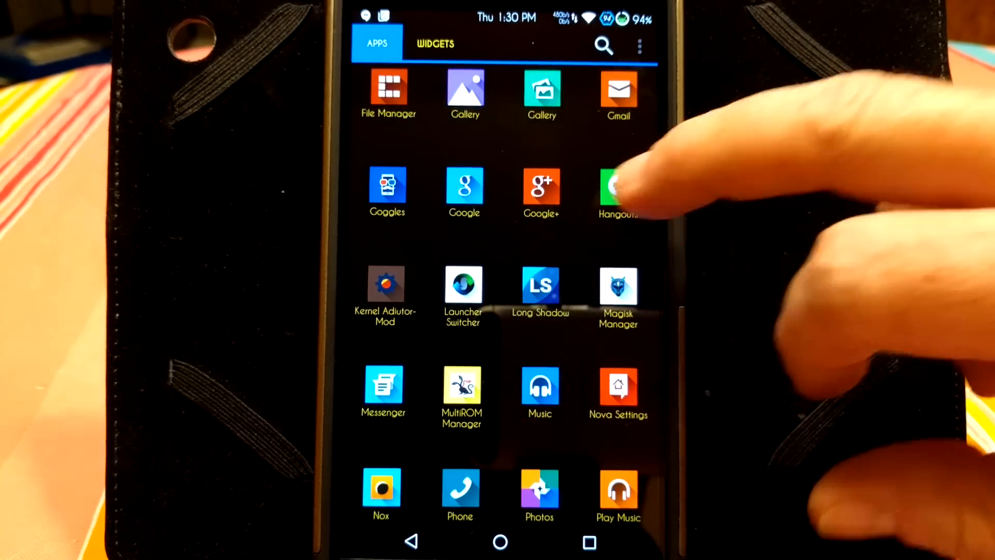
left_click(618, 286)
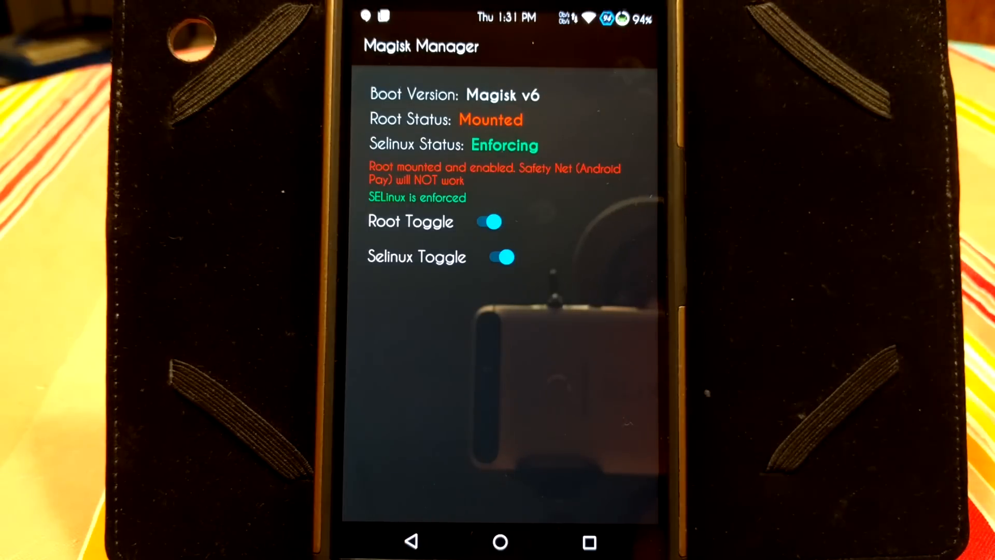
- Switch the SELinux toggle off in Magisk Manager and return home
left_click(500, 256)
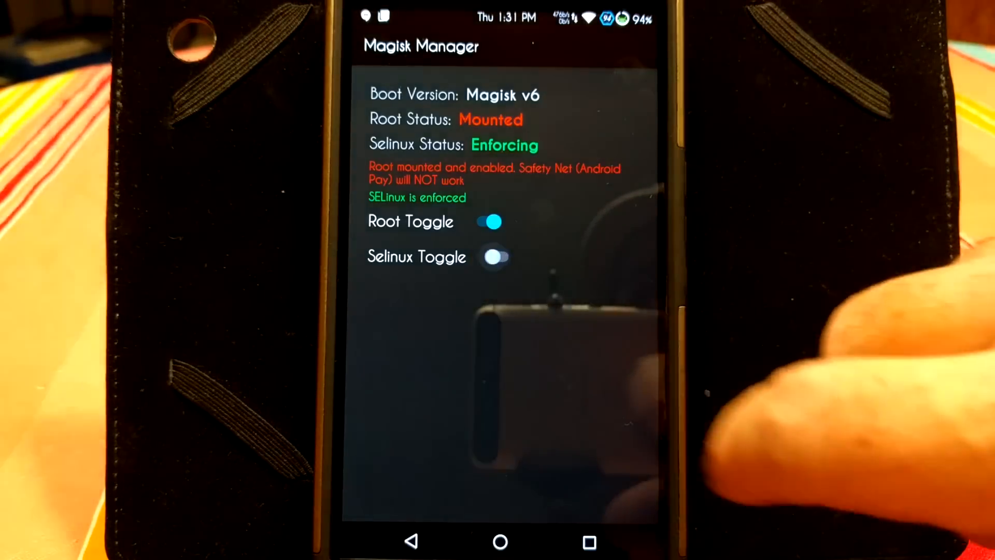
left_click(497, 257)
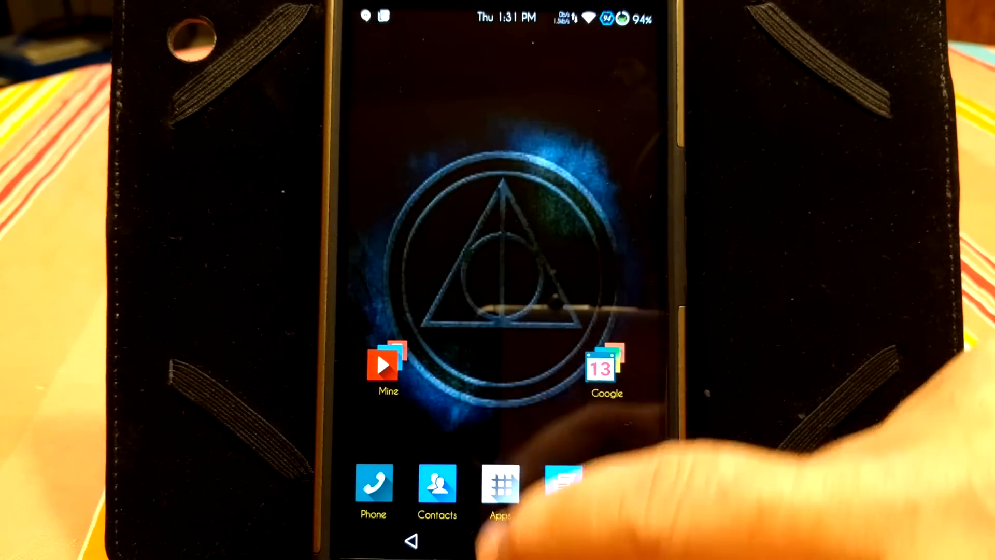
- Add substratum to the Mine folder and launch it to see its theme list
left_click(387, 365)
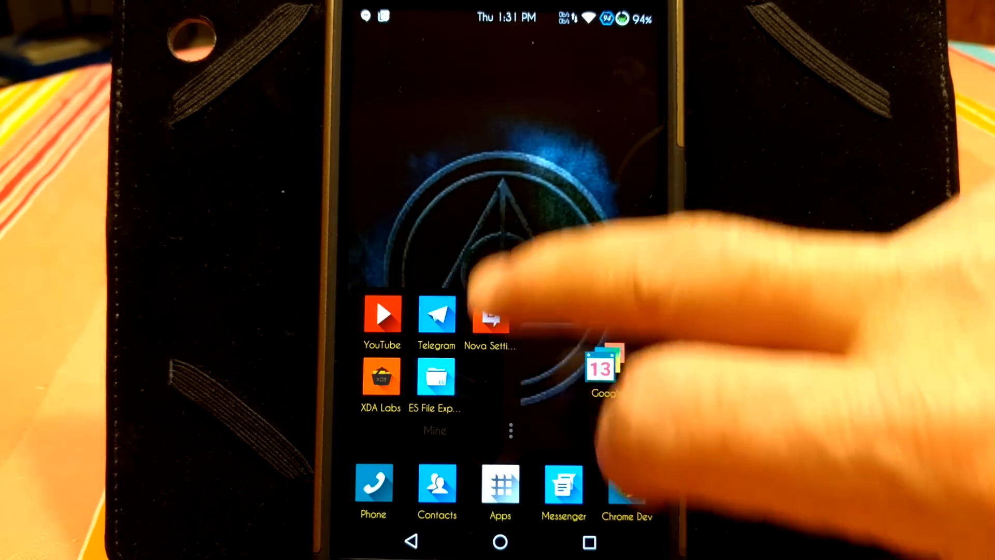
left_click(500, 482)
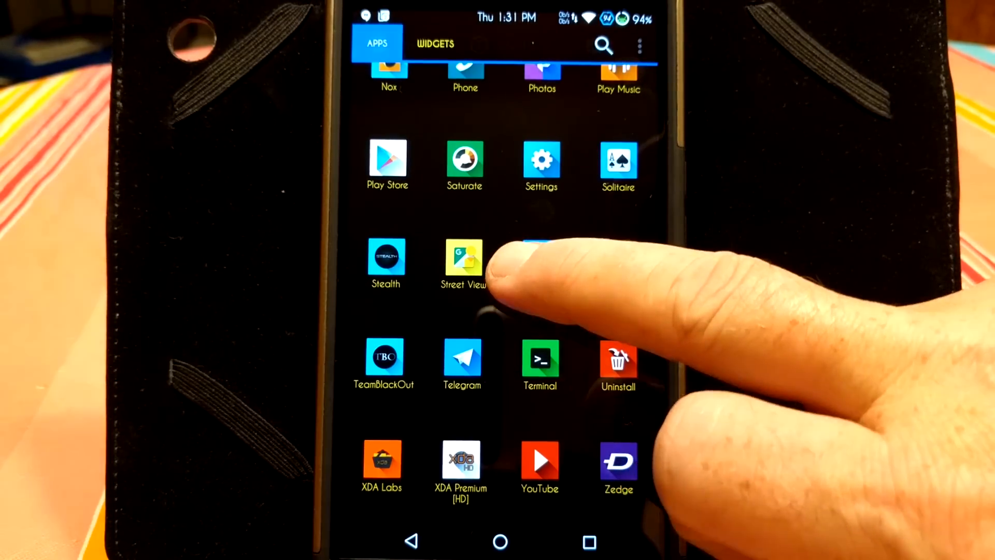
mouse_move(501, 286)
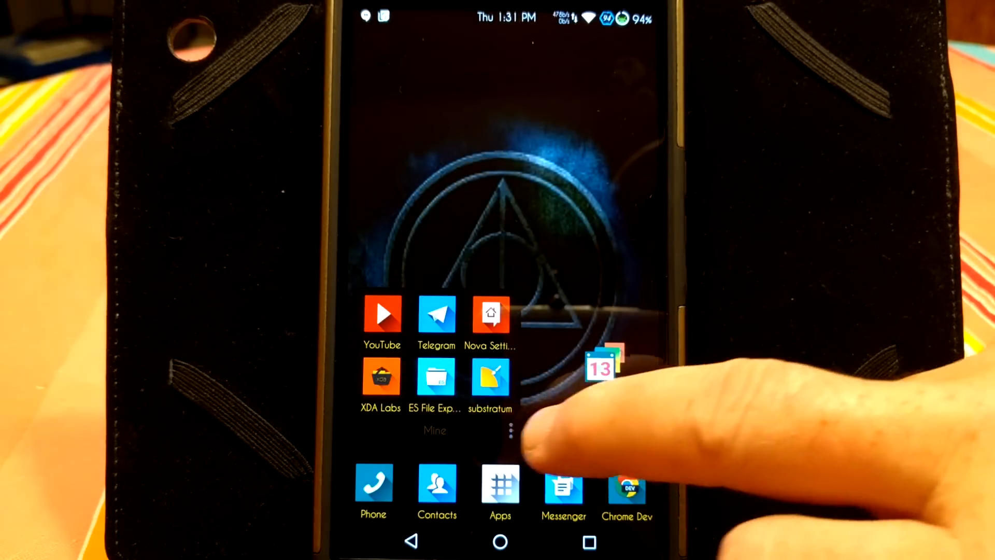
left_click(491, 377)
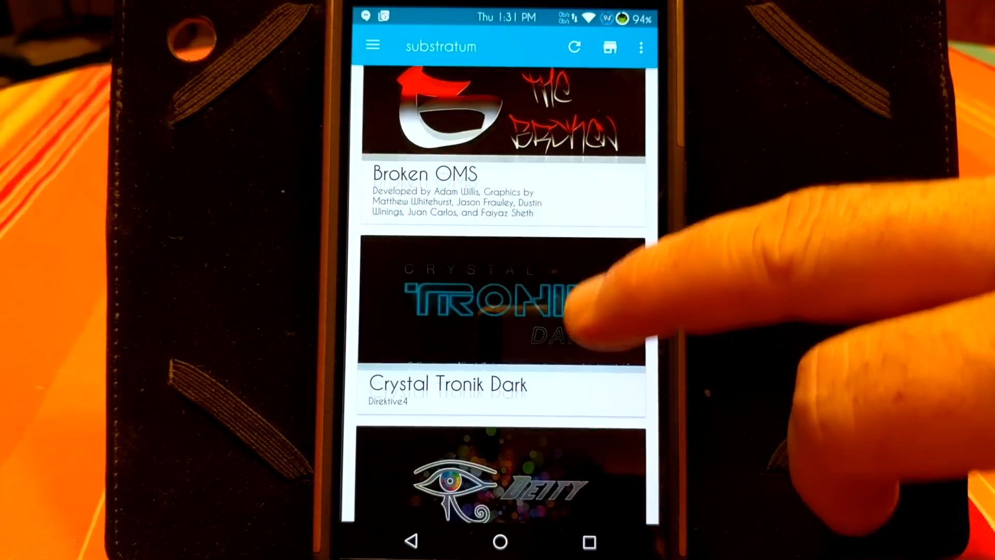
scroll("up", 3)
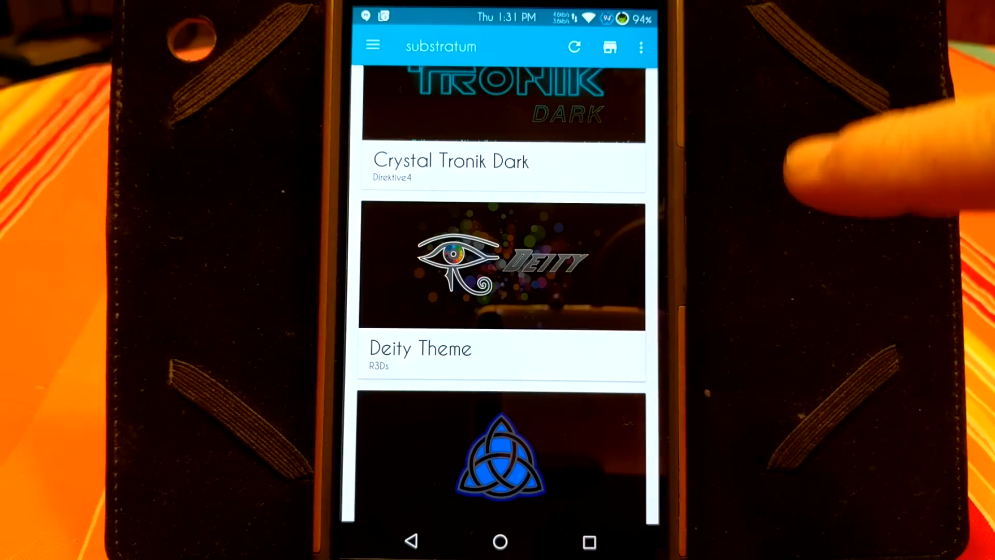
mouse_move(857, 159)
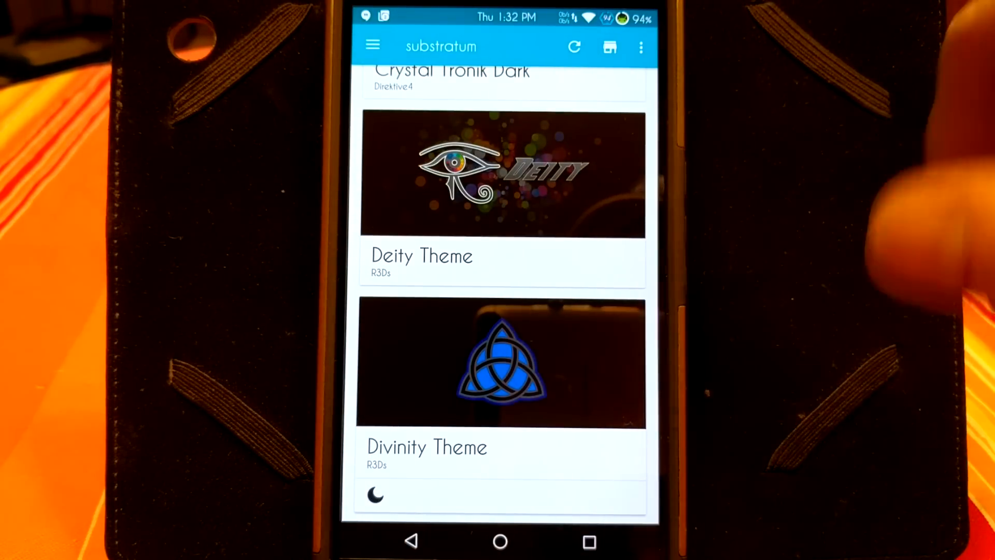
scroll("down", 3)
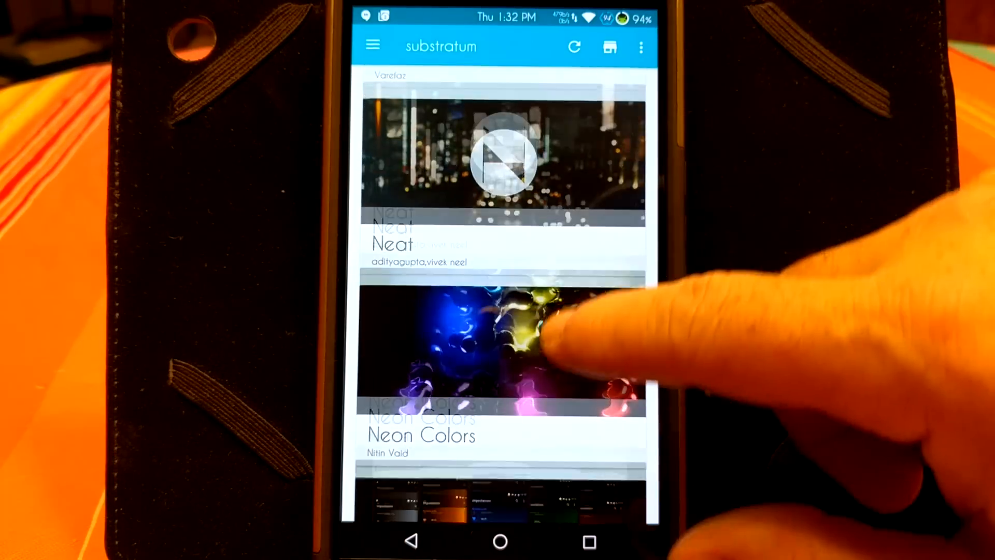
scroll("down", 3)
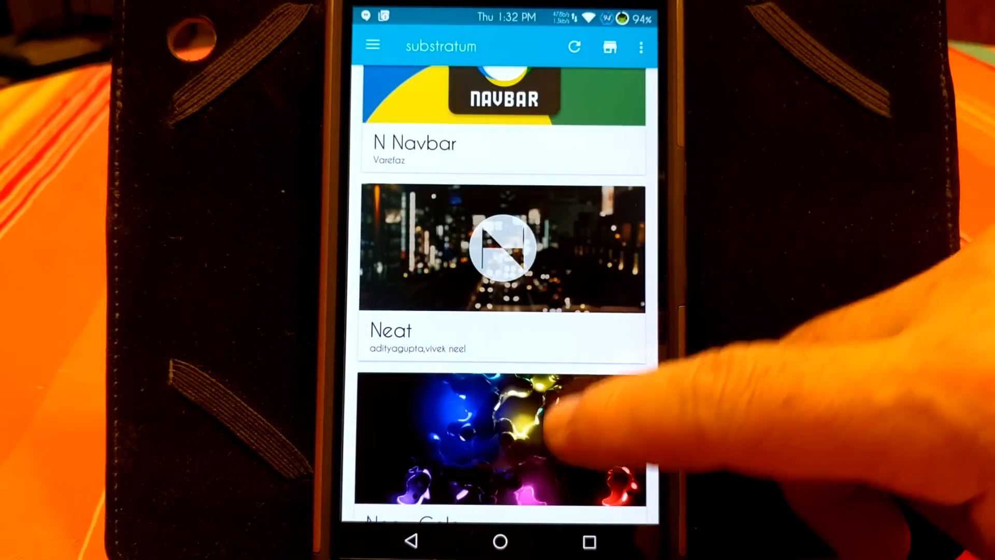